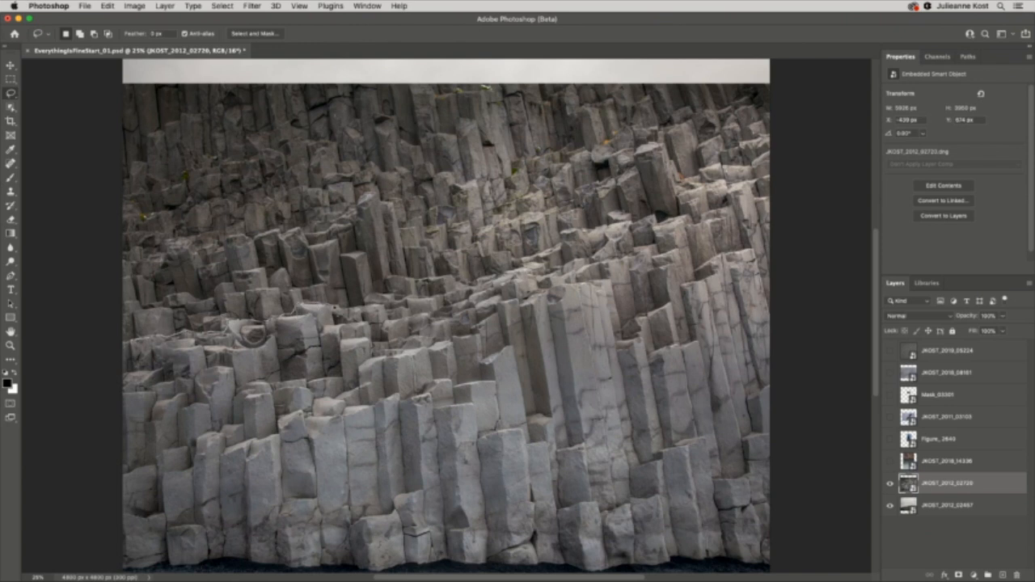
mouse_move(413, 299)
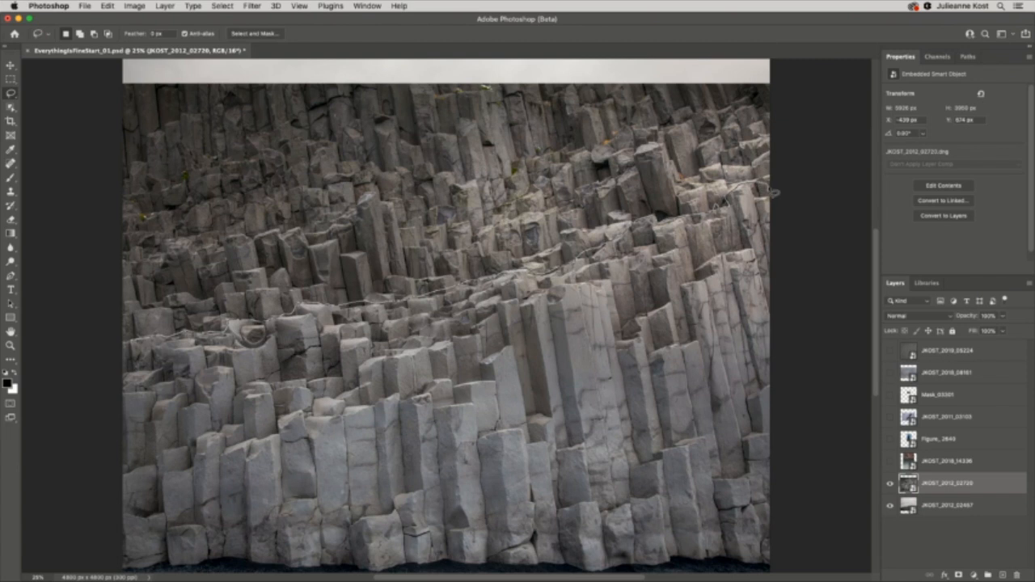
mouse_move(769, 545)
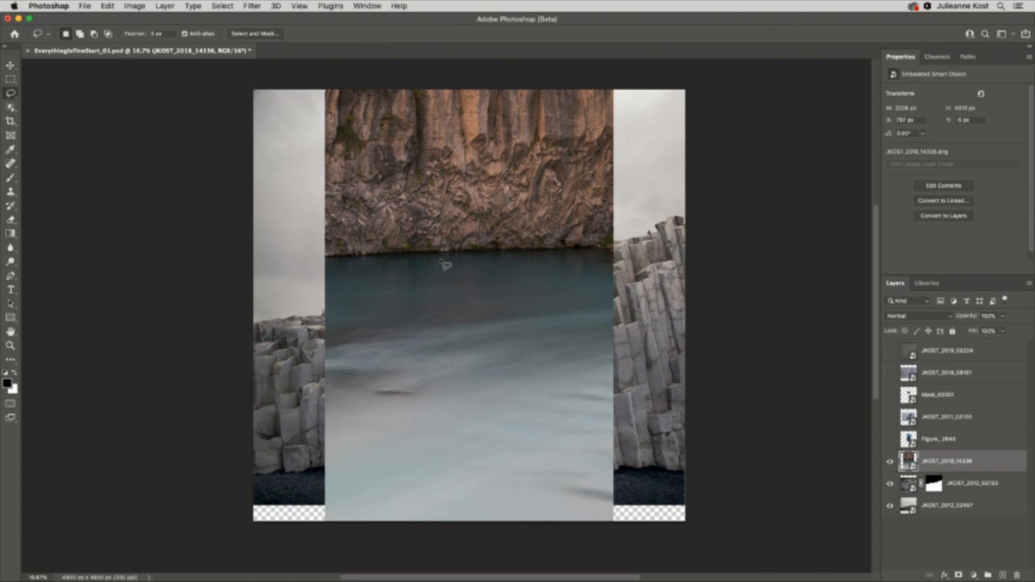
mouse_move(520, 281)
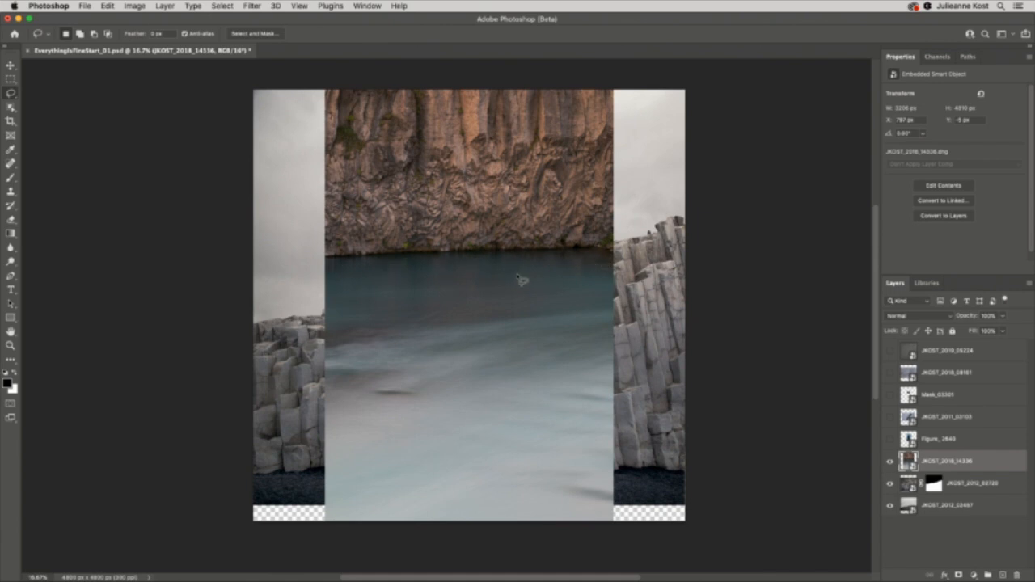
Free-transform the JKOST_2018_14336 cliff photo and scale it to about 122% to fill the canvas width.
left_click(107, 5)
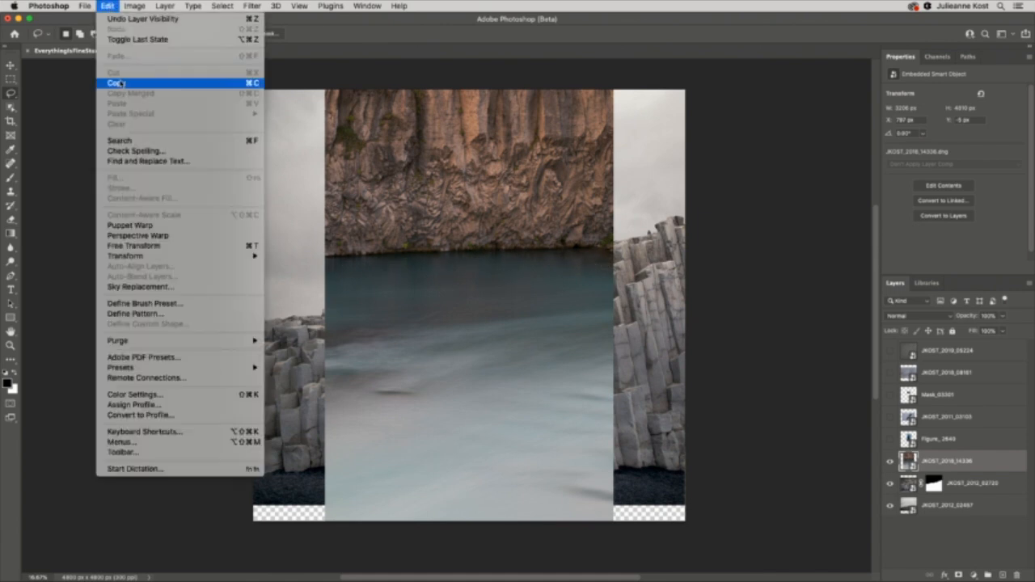
mouse_move(133, 245)
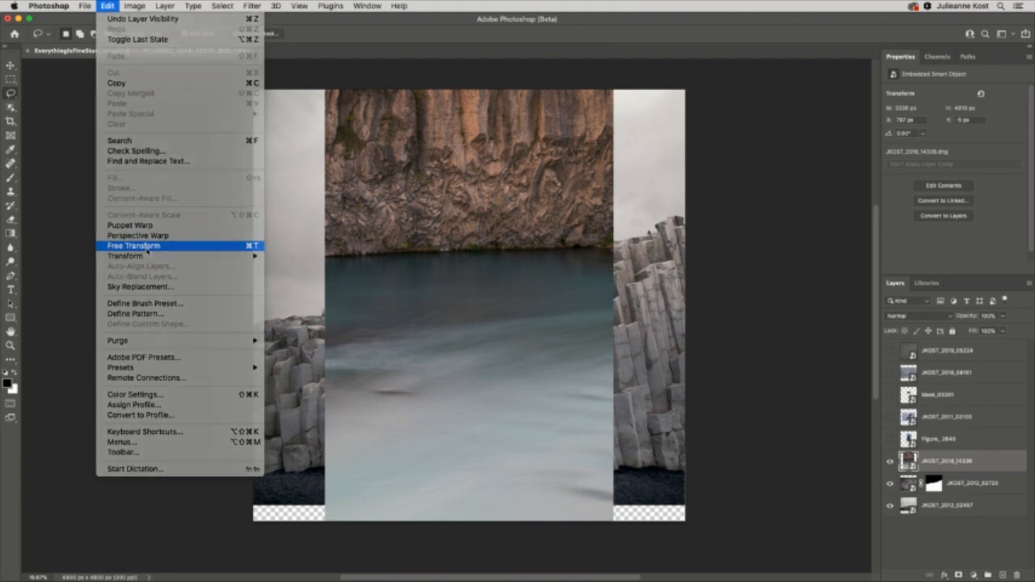
left_click(132, 244)
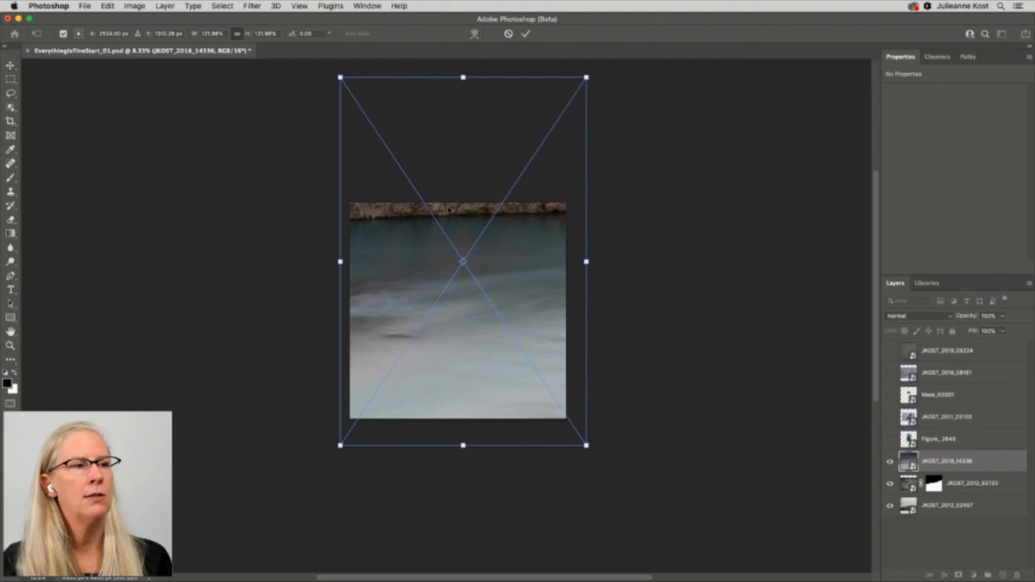
mouse_move(527, 265)
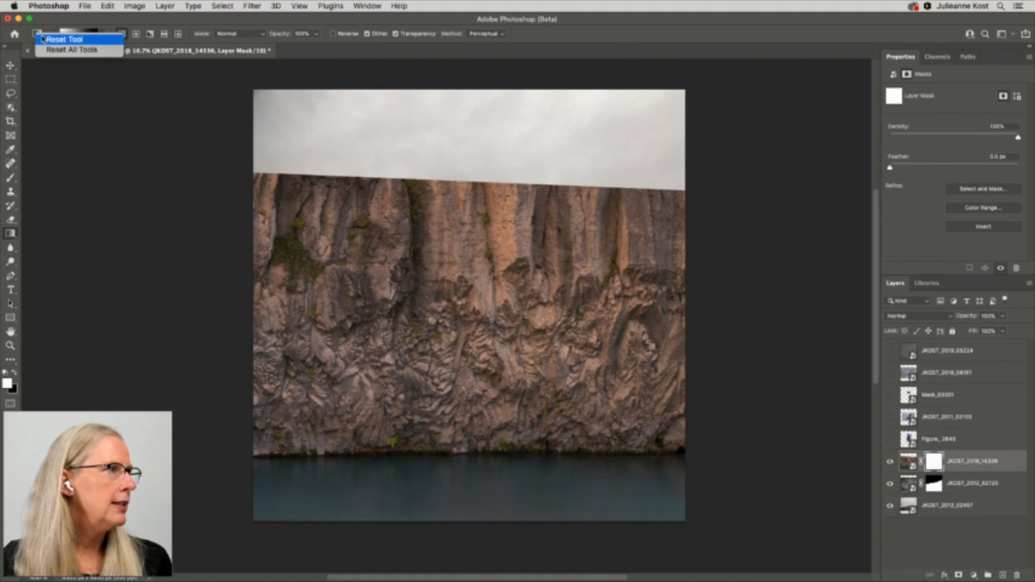
Reset the Gradient tool to its default settings.
left_click(70, 39)
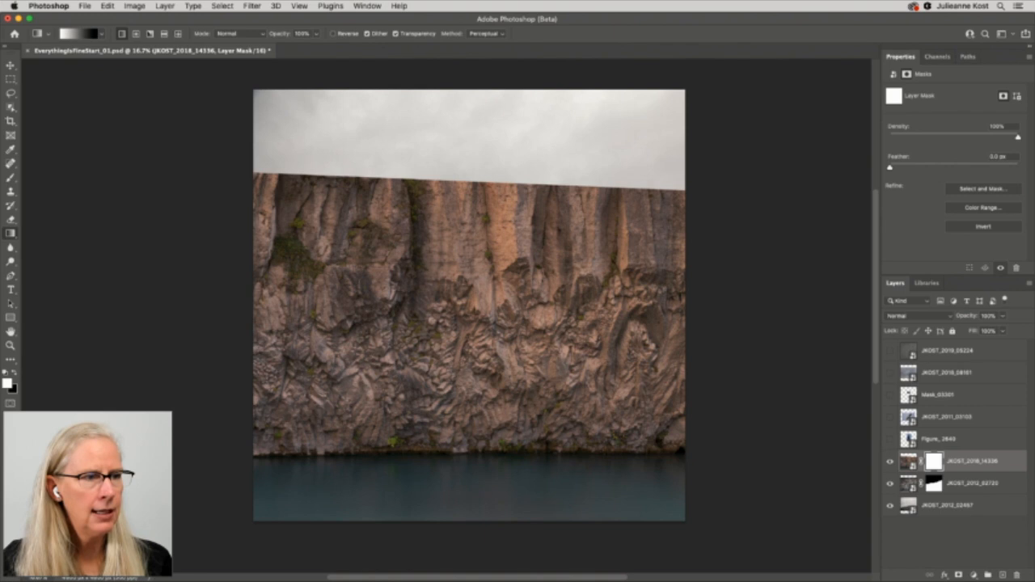
mouse_move(621, 458)
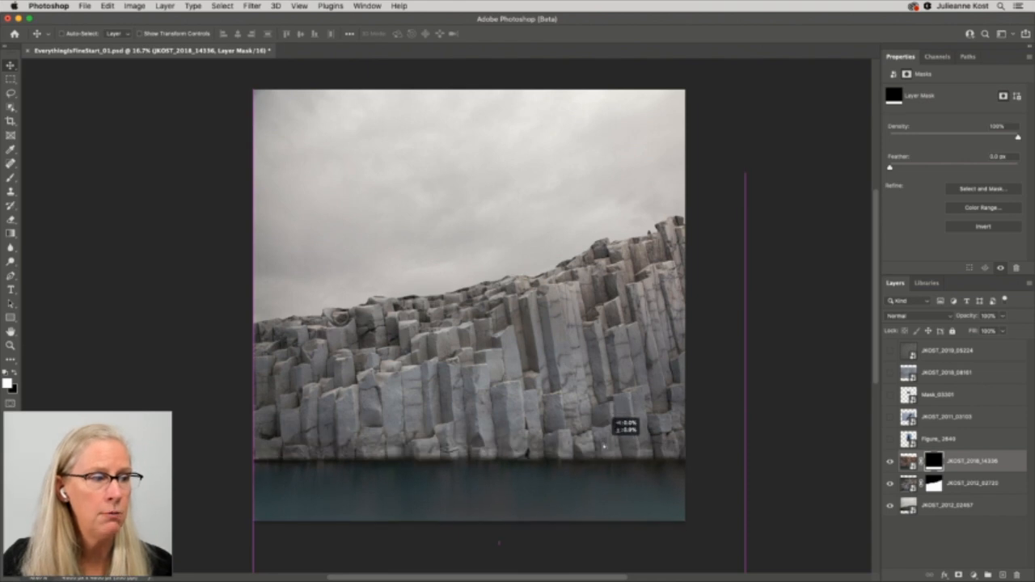
Mask out the cliff face on JKOST_2018_14336, leaving water below the basalt columns.
left_click(909, 462)
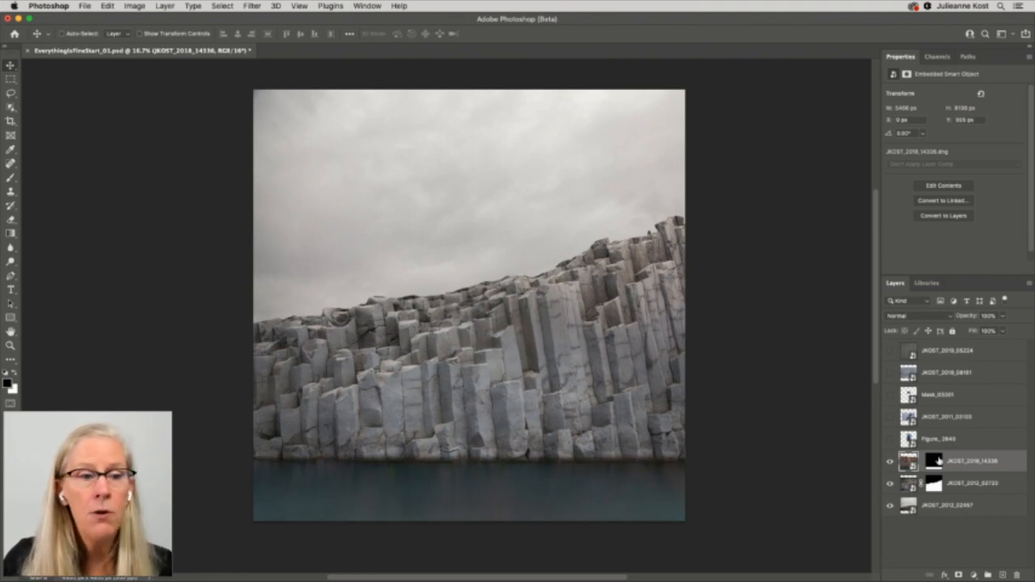
left_click(923, 460)
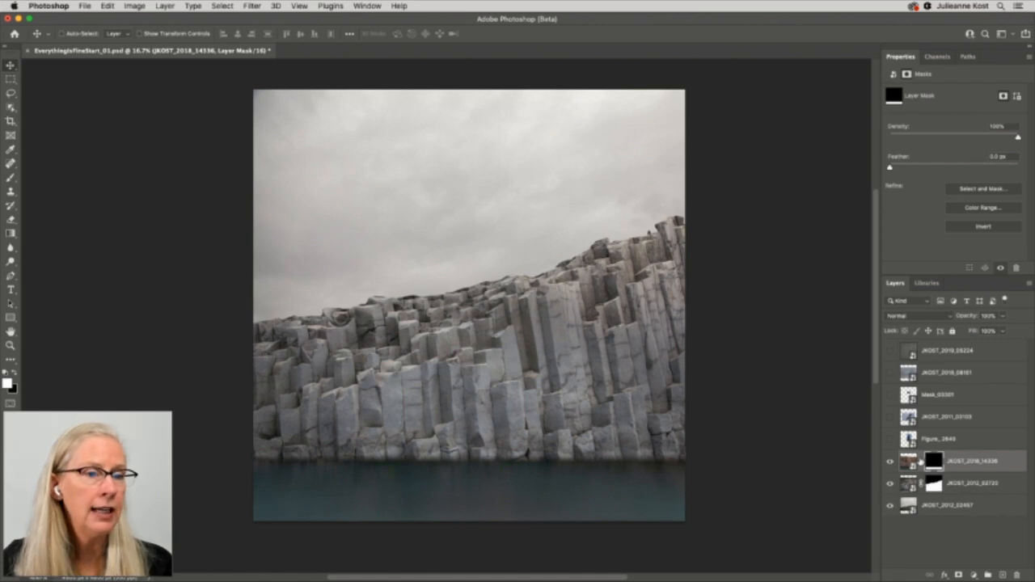
left_click(905, 461)
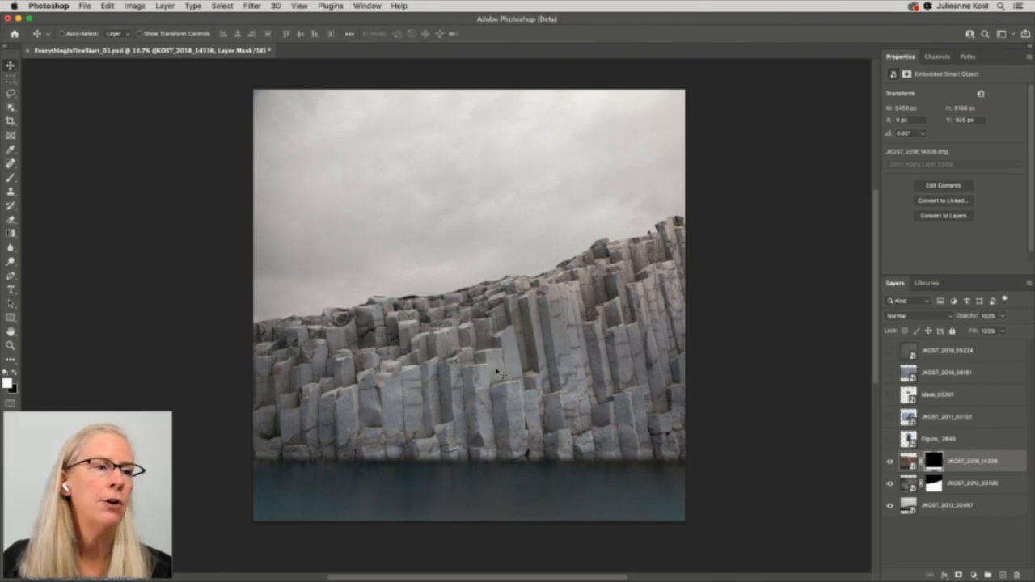
mouse_move(491, 374)
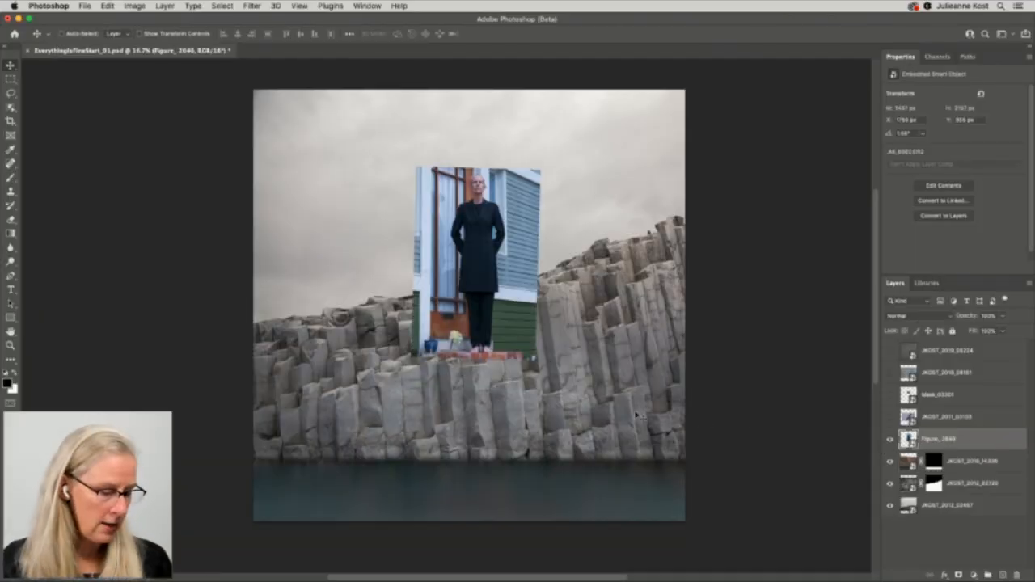
Run Select > Subject to select the woman in Figure_2640.
left_click(220, 5)
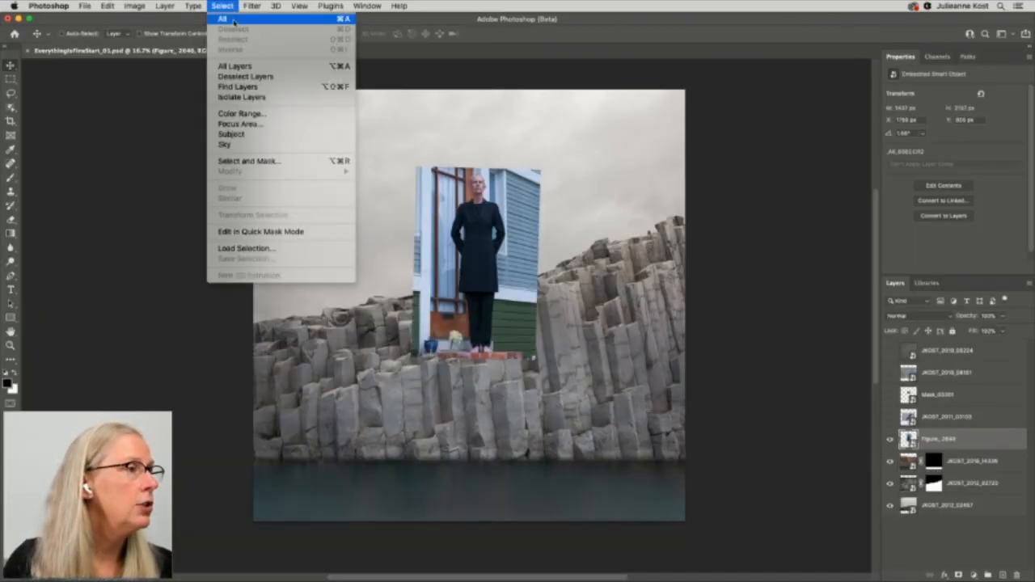
mouse_move(230, 134)
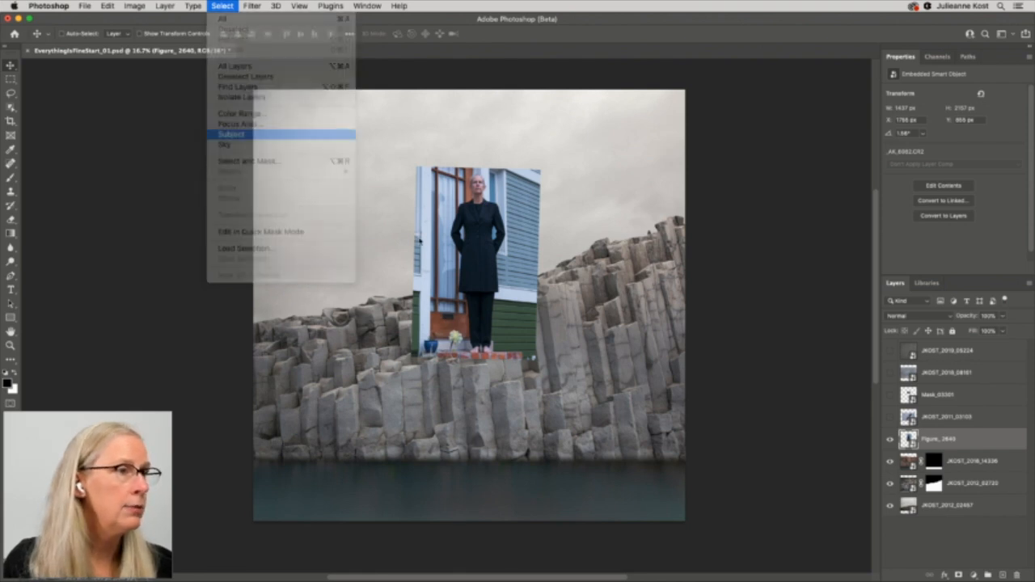
left_click(230, 133)
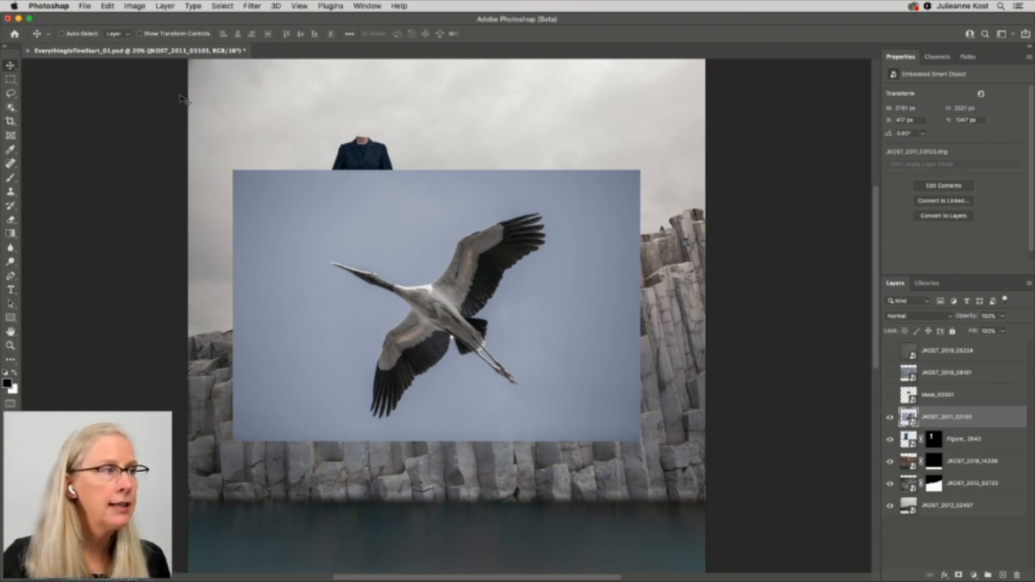
Select the stork with the Object Selection tool, adding the missed wing tips.
left_click(11, 107)
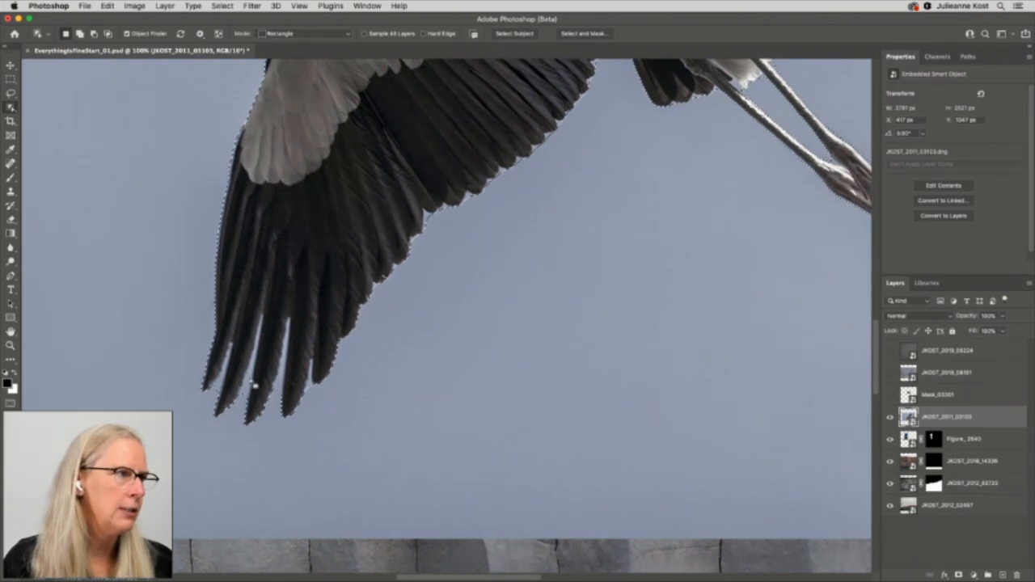
left_click(10, 105)
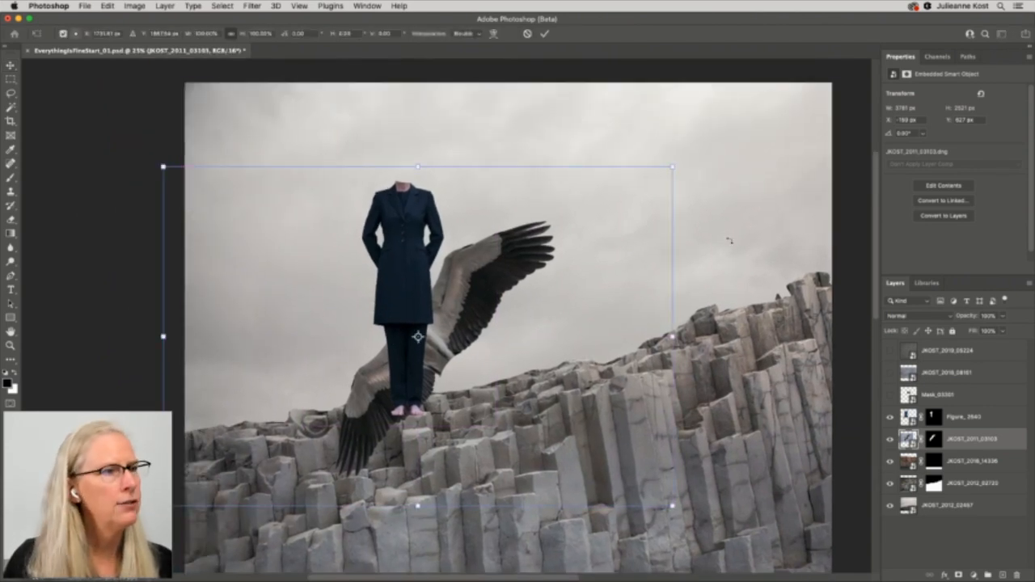
Rotate the stork about 48° and move its wings up behind the figure's shoulders.
left_click_drag(672, 165, 540, 224)
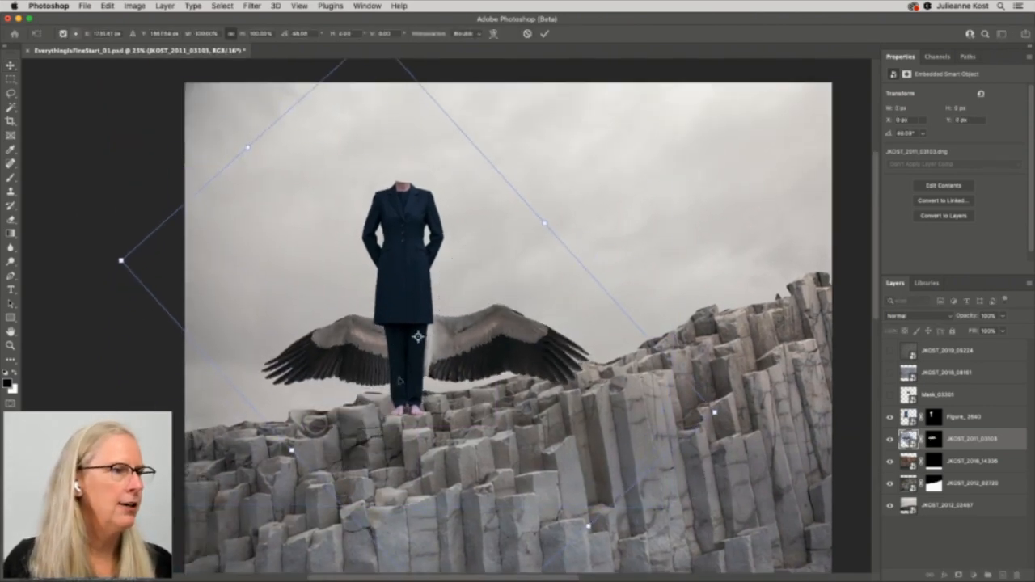
left_click_drag(418, 337, 397, 214)
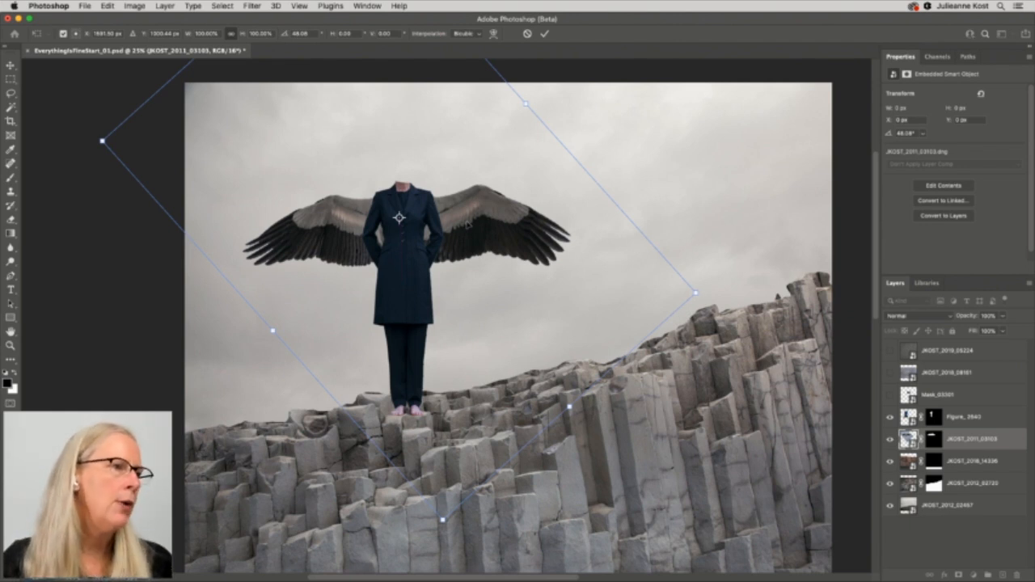
mouse_move(465, 212)
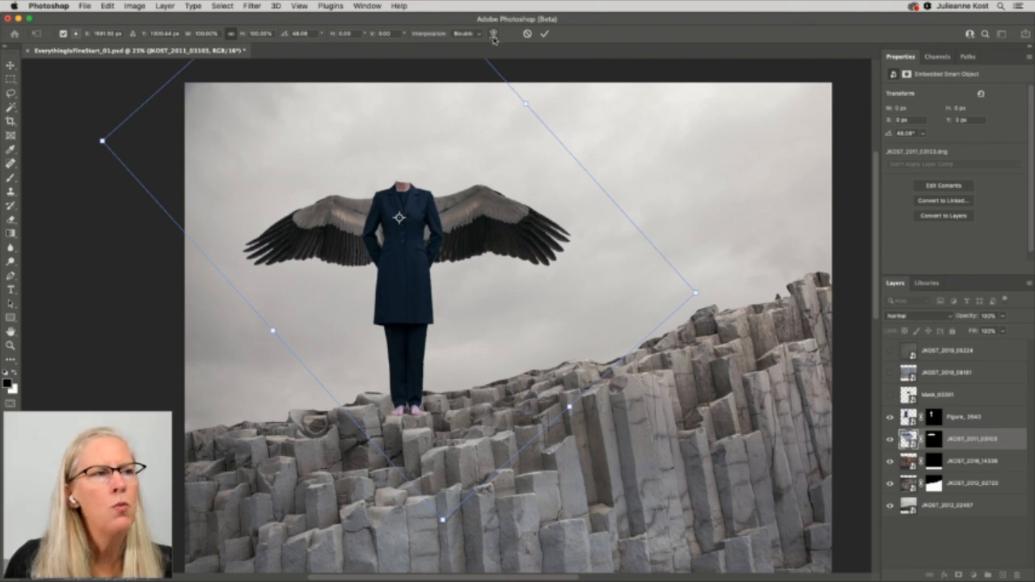
left_click(493, 35)
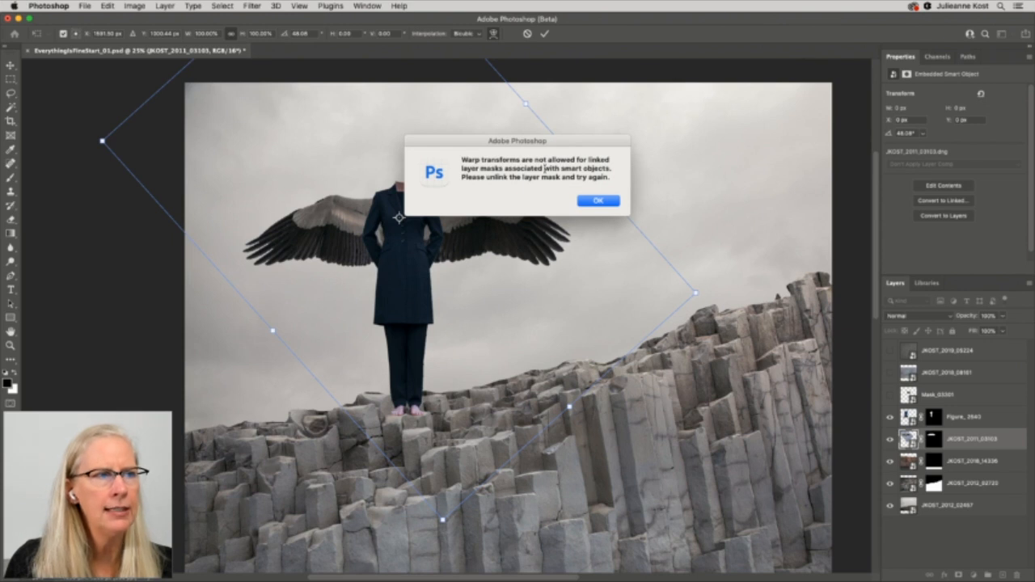
Dismiss the linked-layer-mask warp warning with OK.
left_click(599, 200)
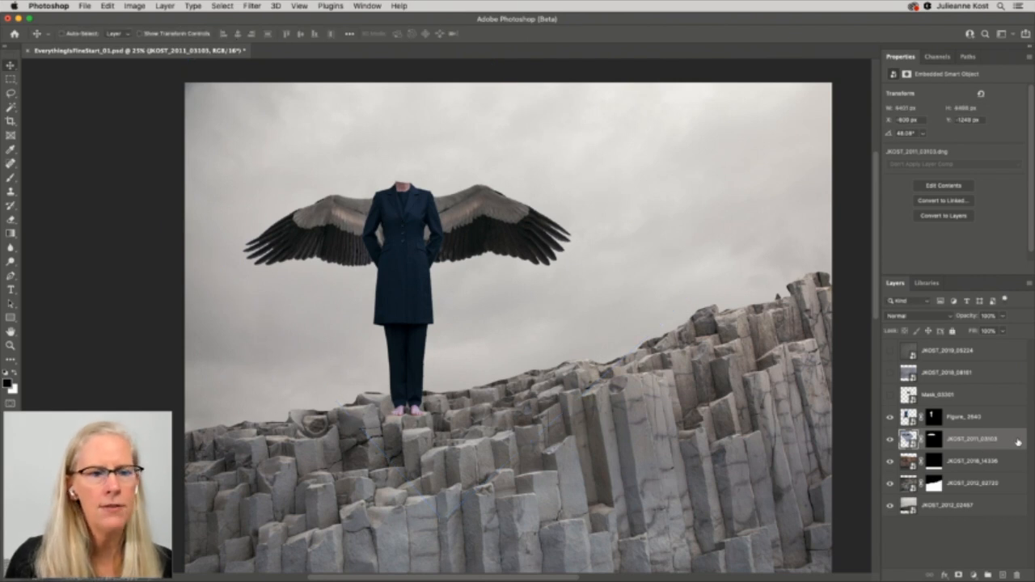
Convert the JKOST_2011_03103 stork layer and its mask into a smart object.
right_click(966, 441)
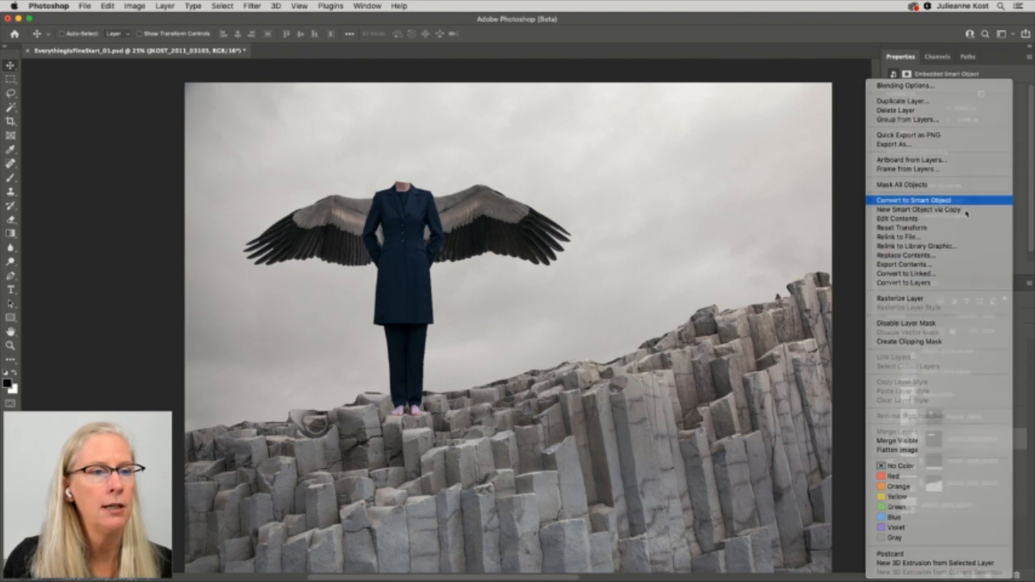
left_click(914, 200)
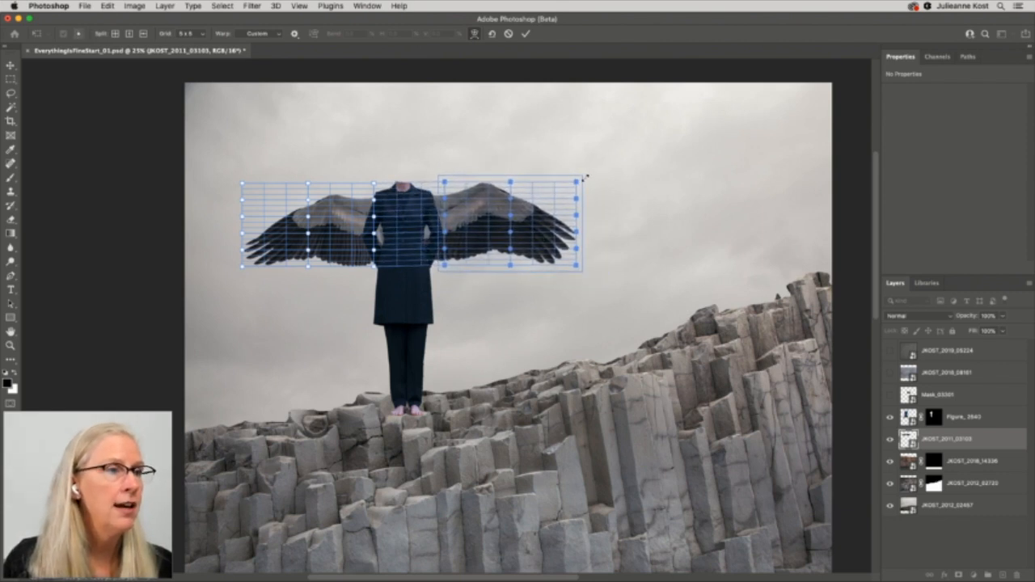
Warp the stork wings around the shoulders and commit the warp.
left_click_drag(584, 177, 576, 191)
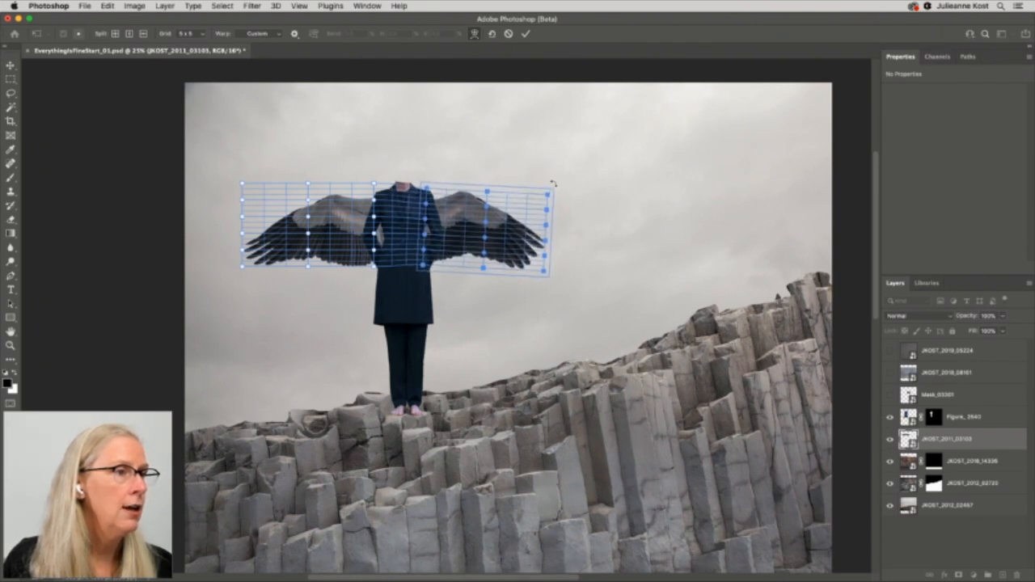
left_click(533, 34)
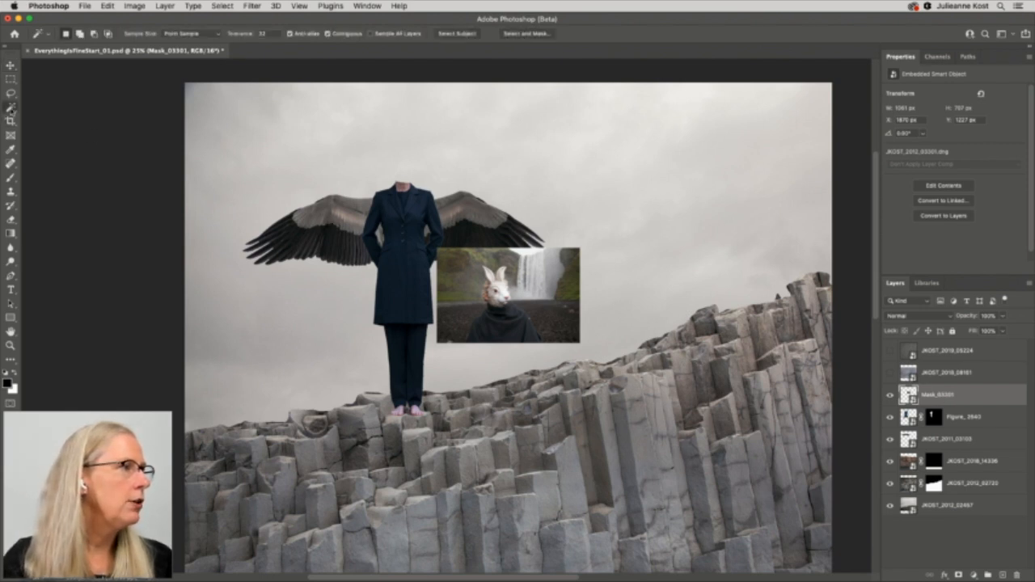
Drag an Object Selection box around the subject in the rabbit-mask photo.
left_click(11, 116)
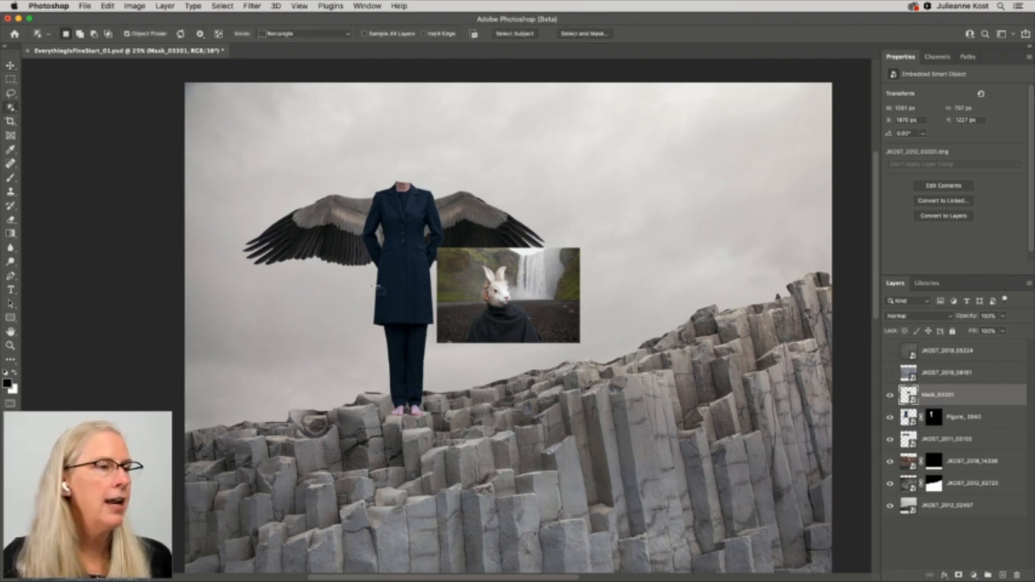
left_click_drag(460, 258, 548, 332)
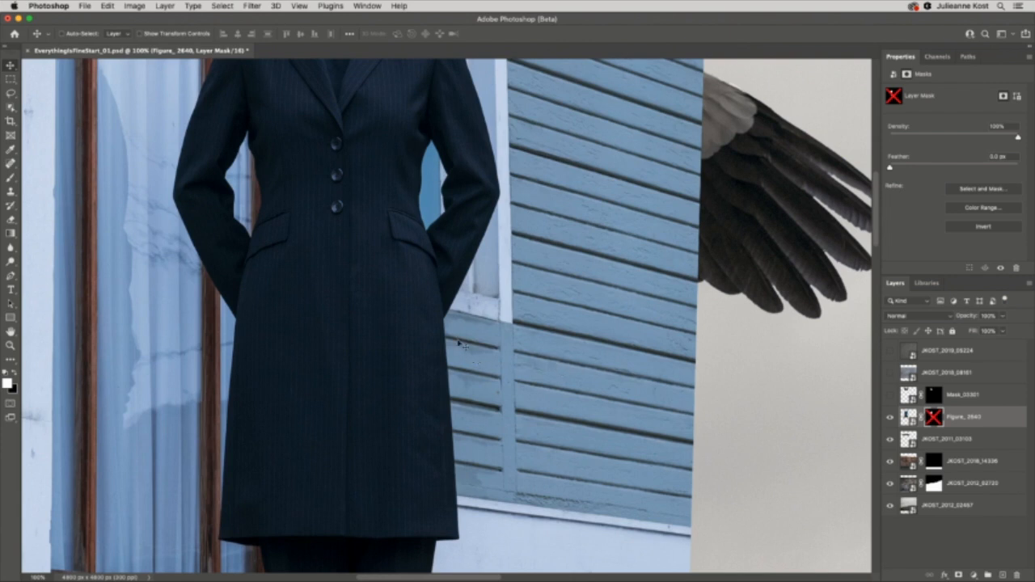
mouse_move(455, 370)
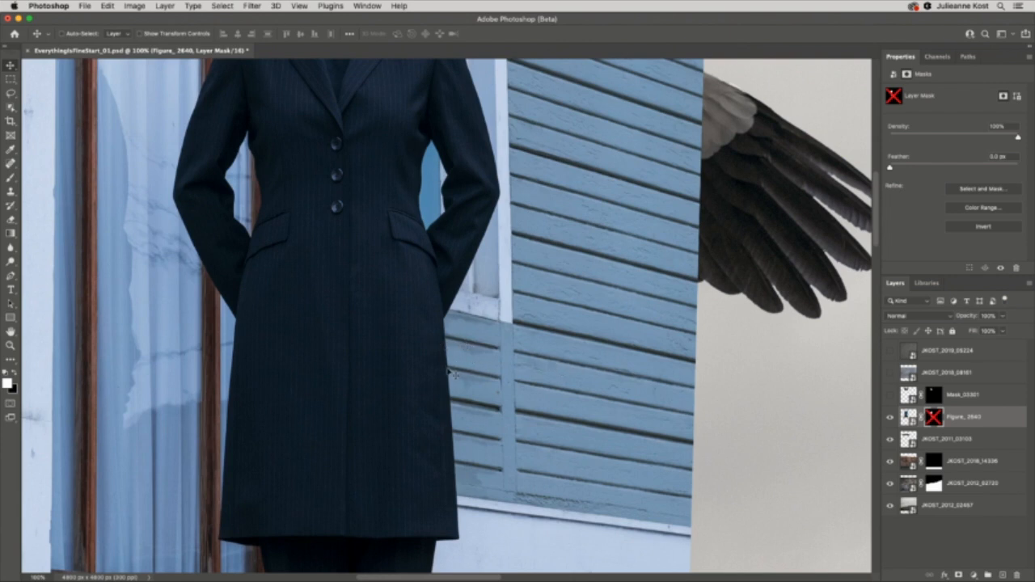
mouse_move(891, 438)
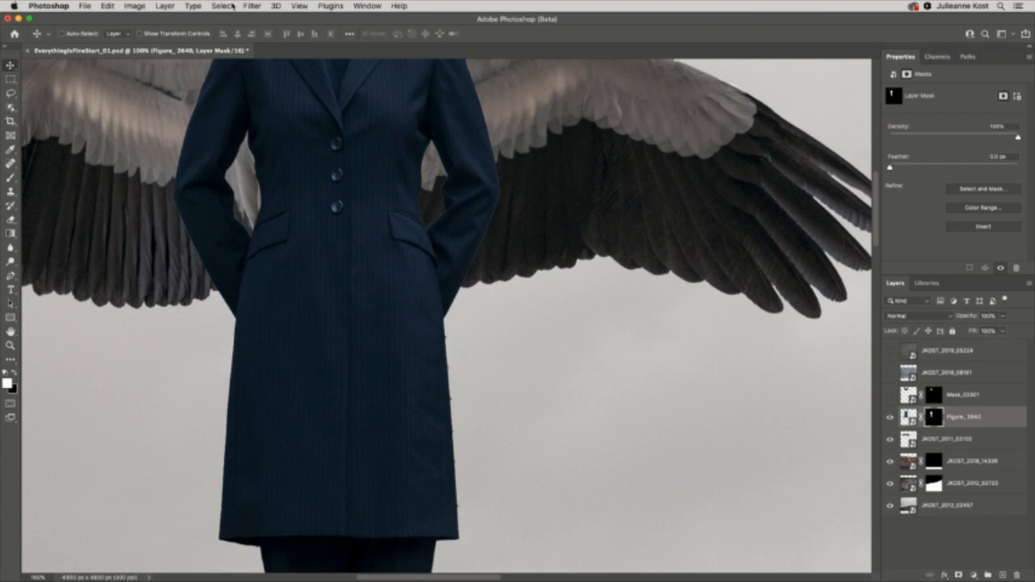
Preview the coat figure's mask in Black & White view in Select and Mask.
left_click(223, 5)
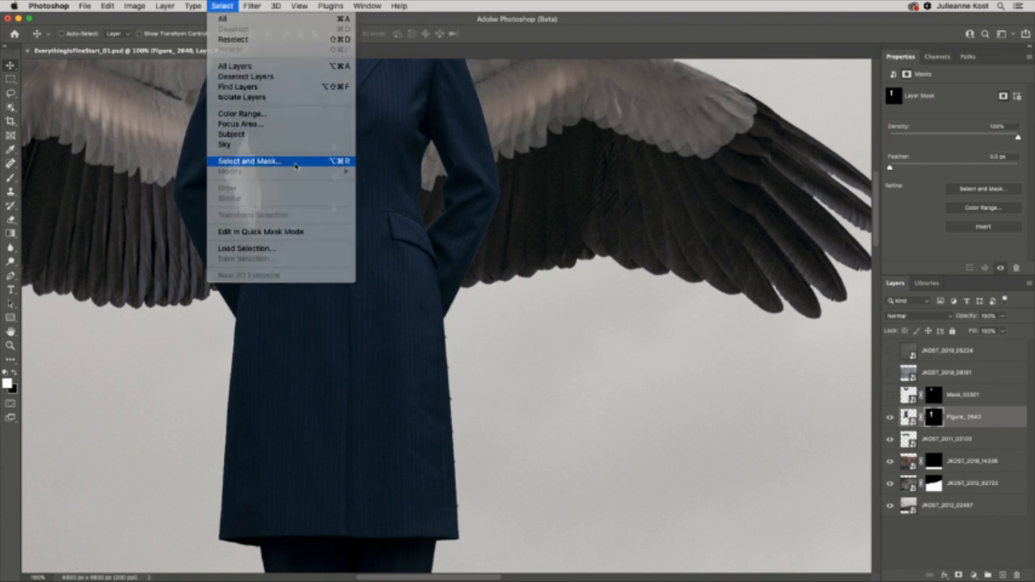
left_click(248, 161)
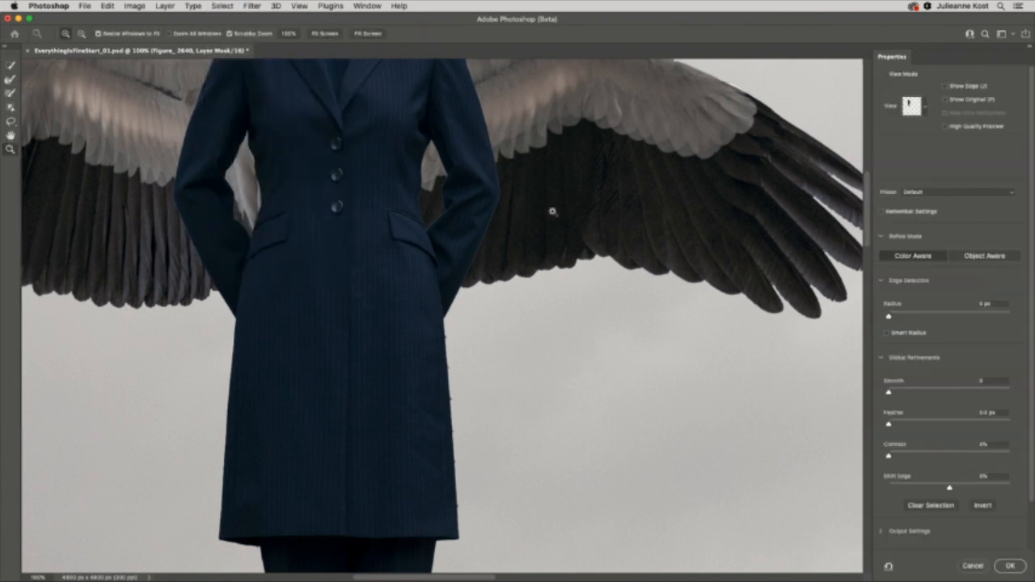
left_click(912, 106)
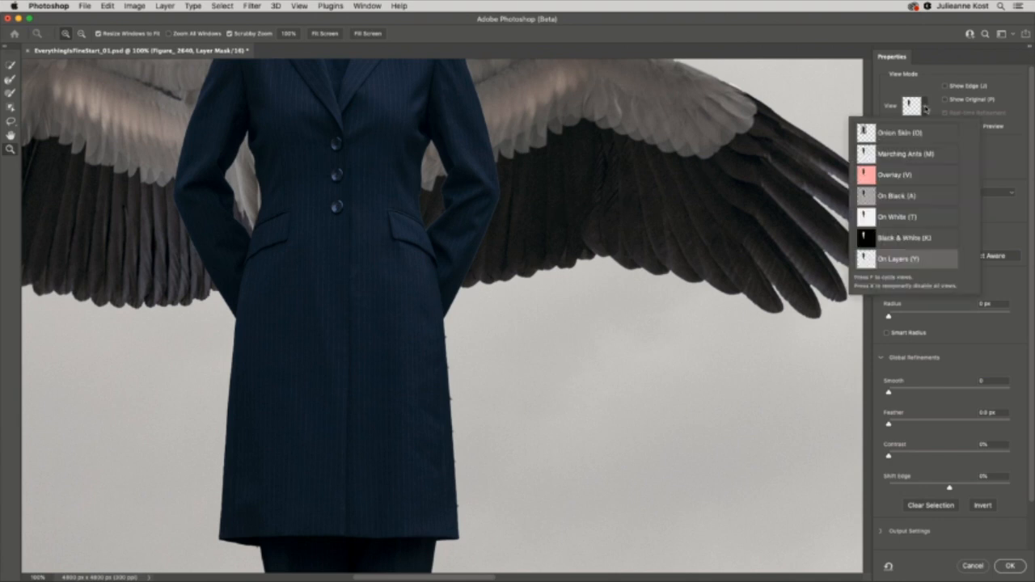
left_click(905, 237)
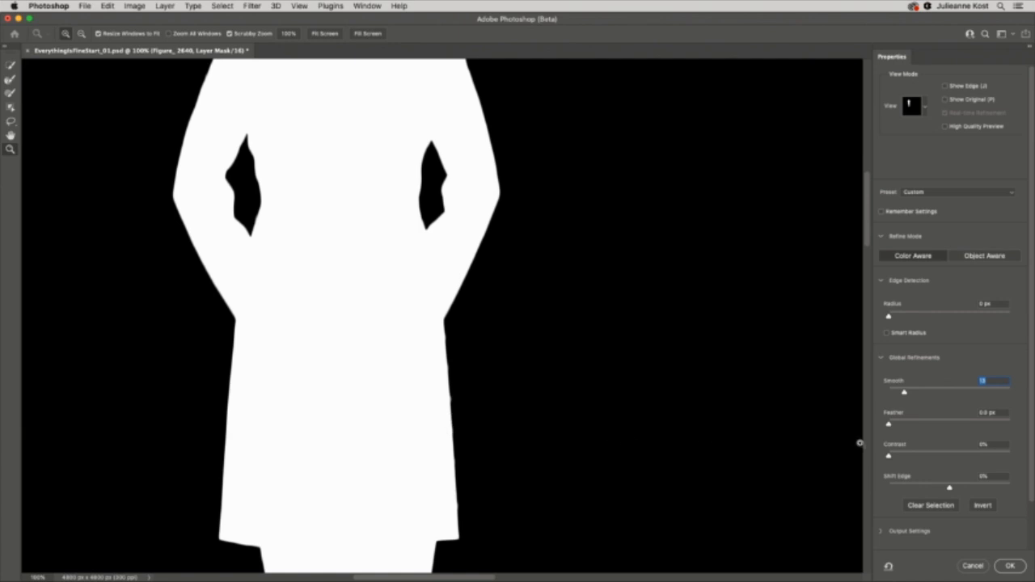
Raise Smooth, fine-tune Feather, shift the edge inward, and apply the refined mask.
left_click_drag(888, 423, 897, 424)
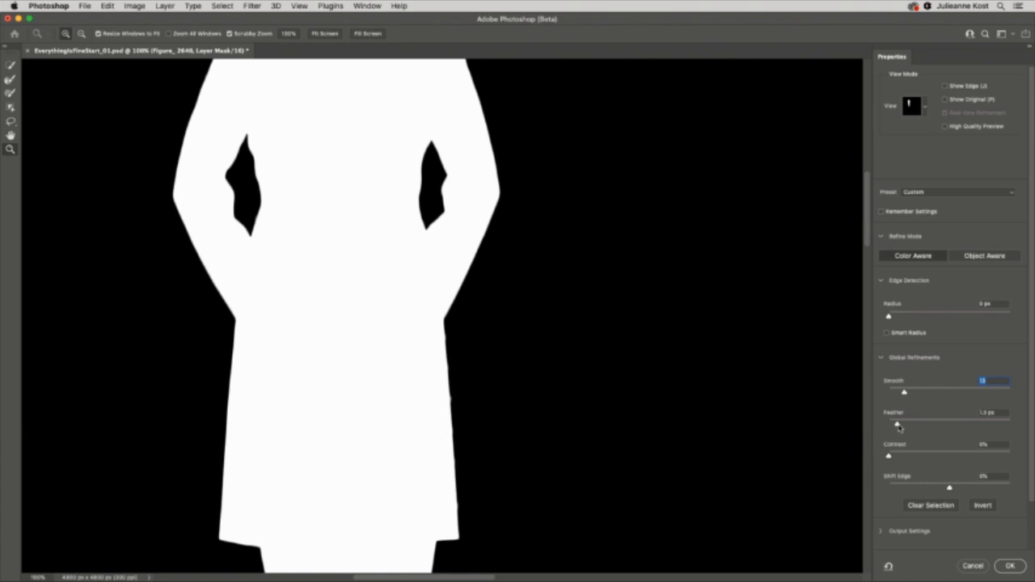
left_click_drag(898, 423, 916, 424)
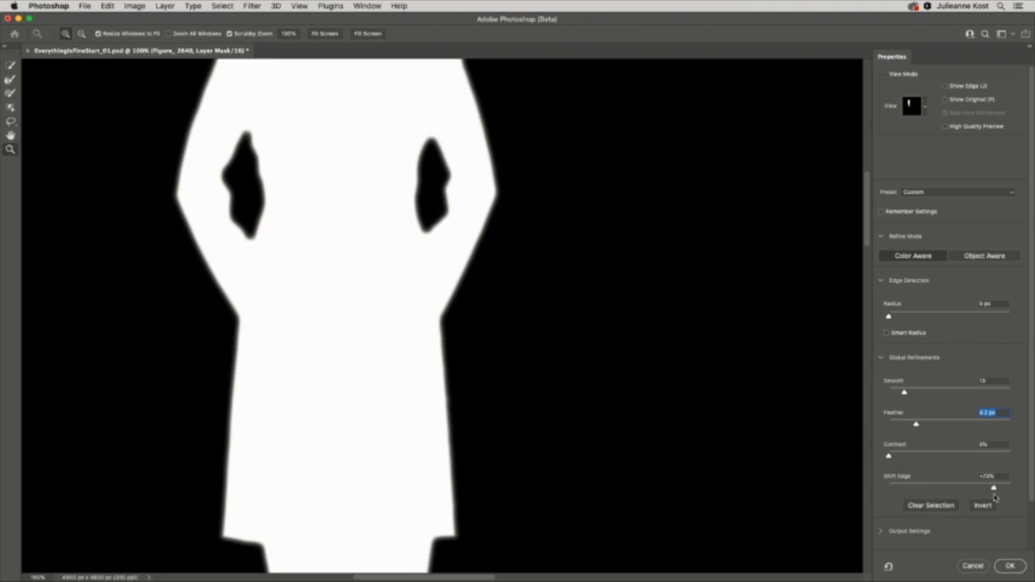
left_click_drag(993, 487, 914, 487)
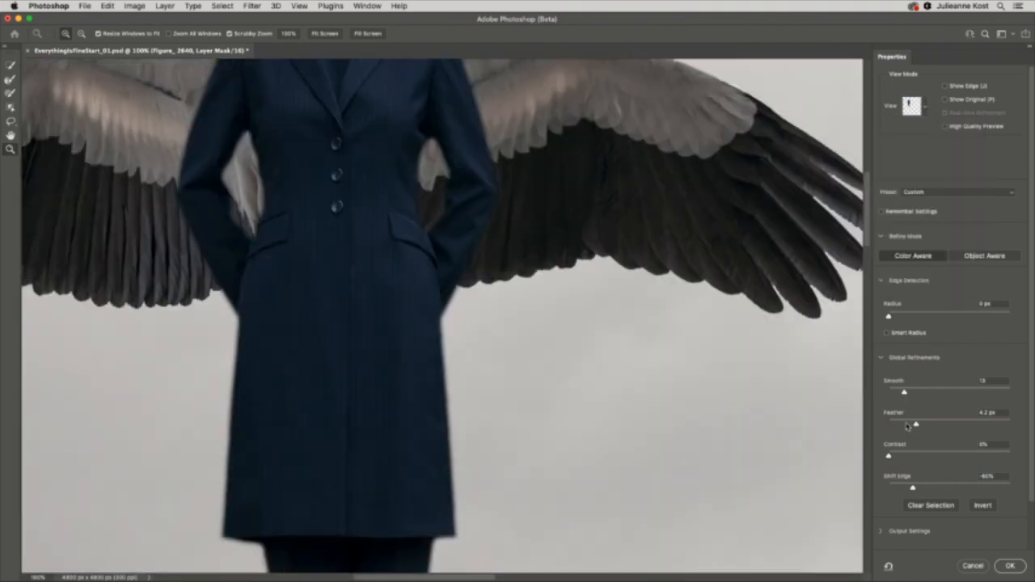
left_click_drag(916, 424, 898, 424)
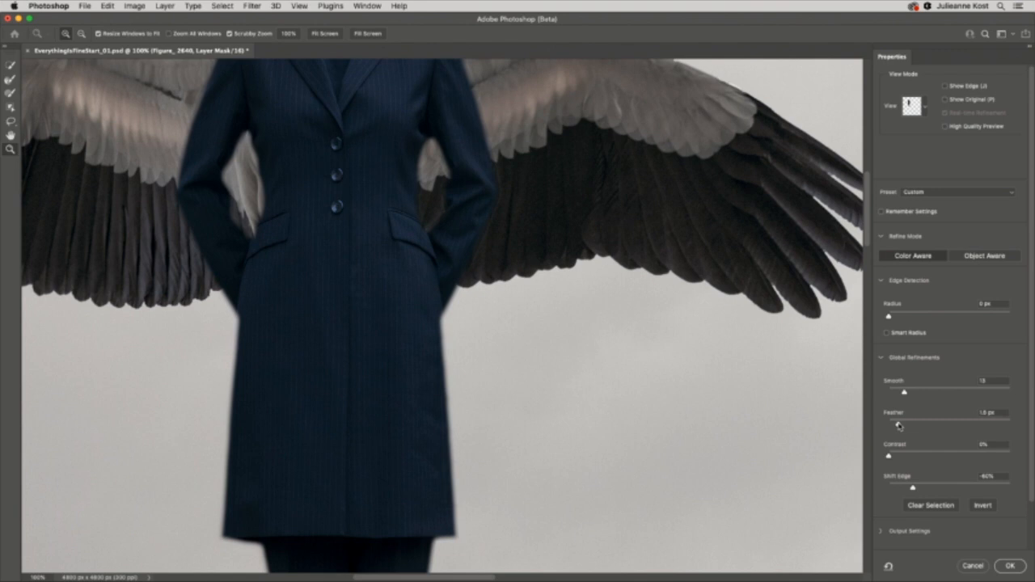
left_click_drag(899, 425, 893, 425)
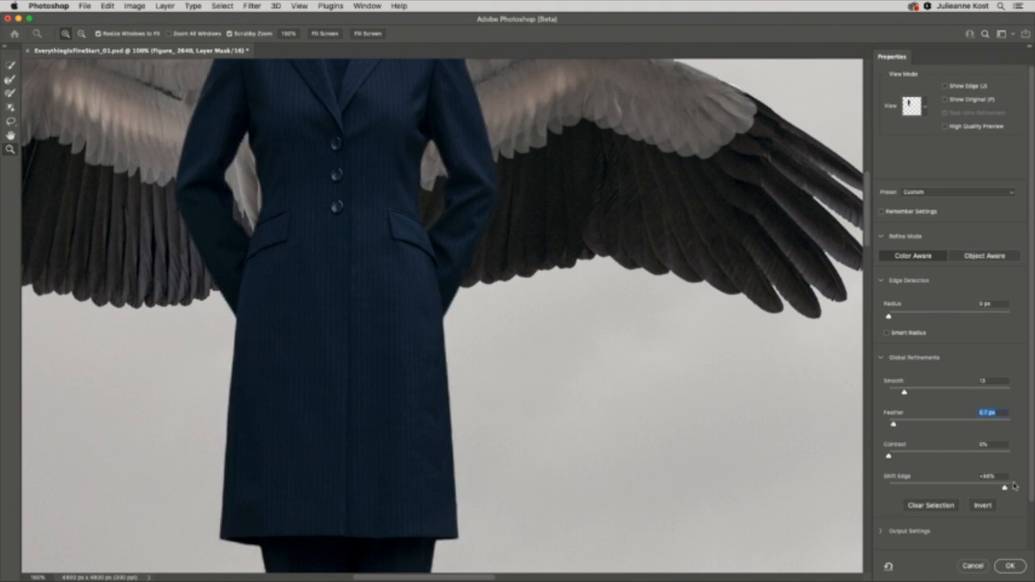
left_click_drag(1003, 486, 1010, 486)
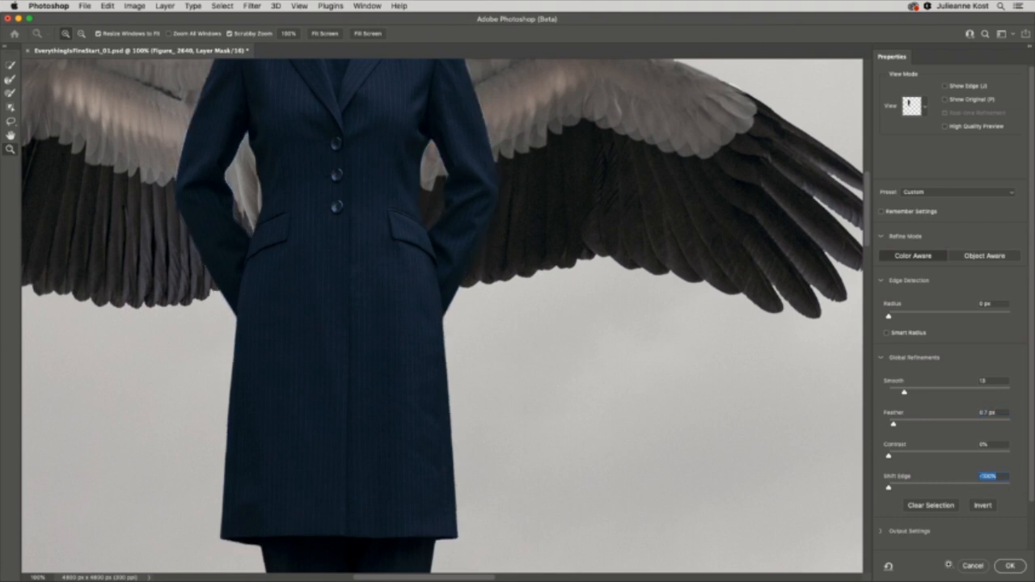
left_click(1010, 562)
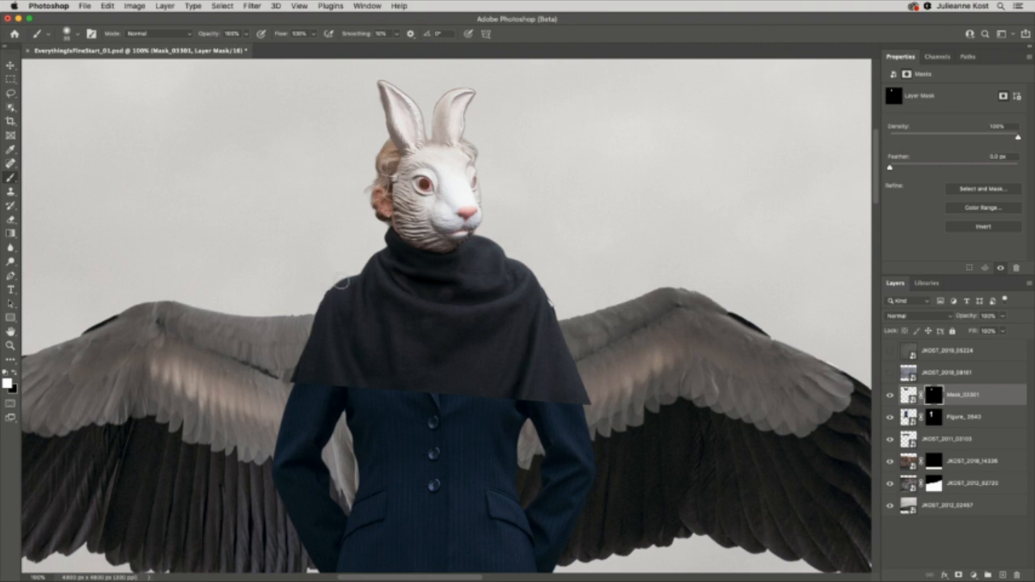
mouse_move(335, 316)
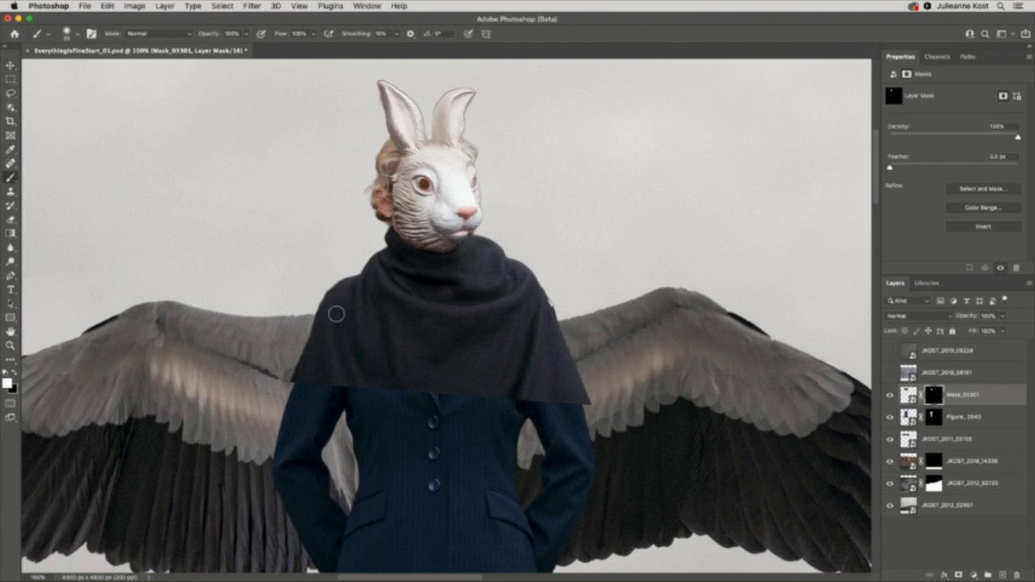
mouse_move(334, 319)
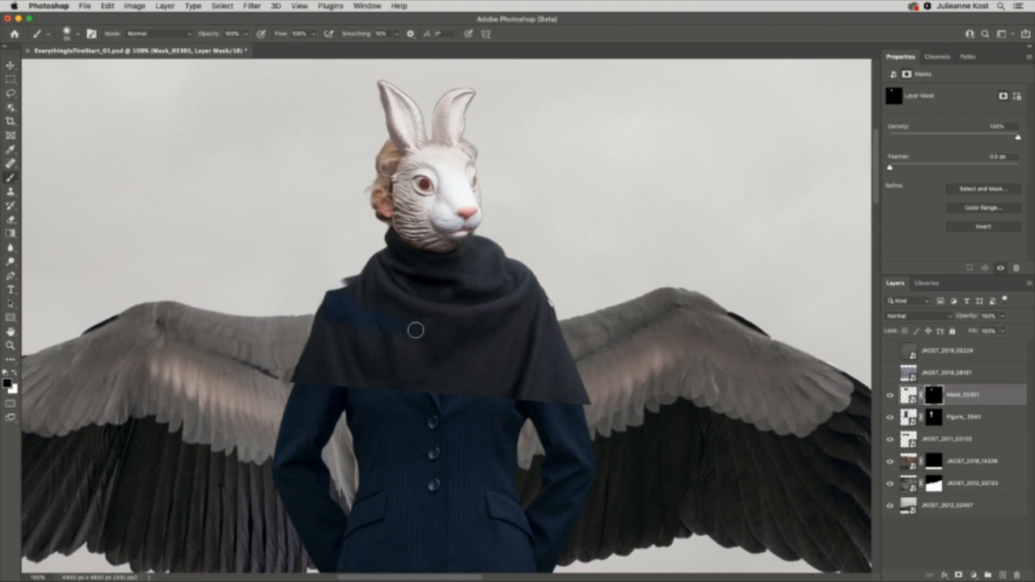
Paint out the lower cape on the rabbit-mask layer so the coat shows through.
left_click_drag(414, 329, 555, 294)
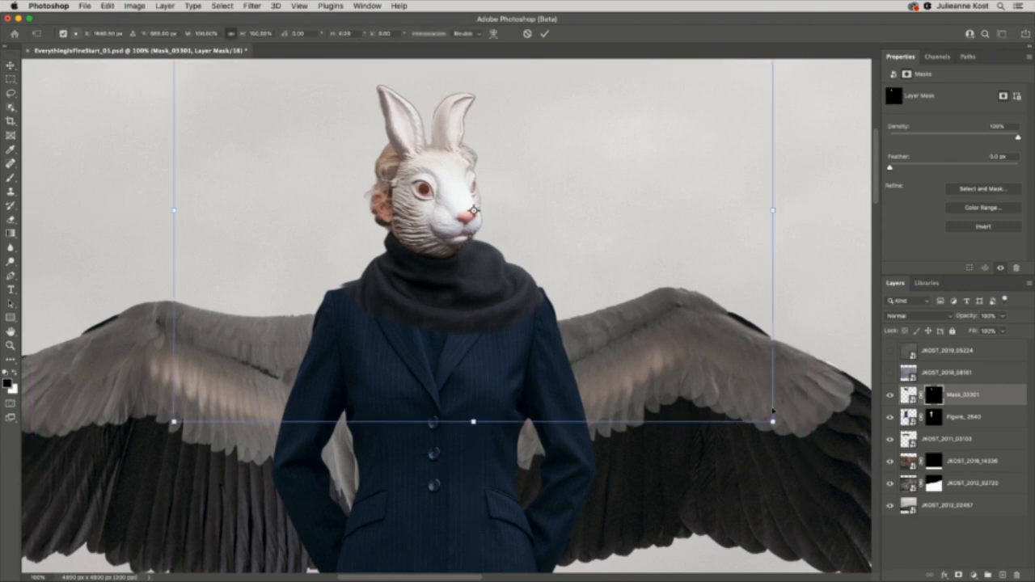
Scale the rabbit head and scarf up to about 108%.
left_click_drag(772, 421, 783, 429)
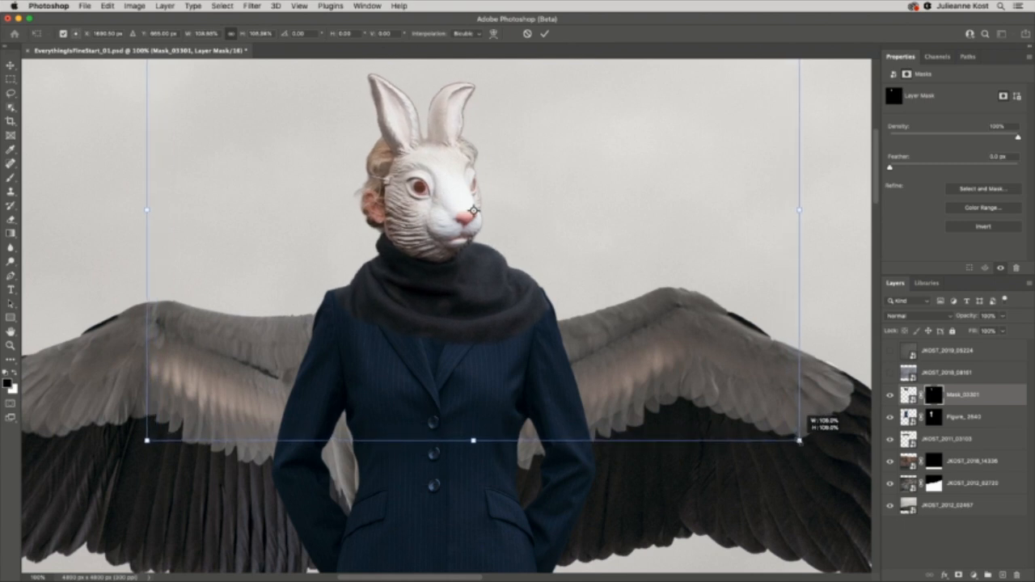
left_click_drag(798, 441, 806, 448)
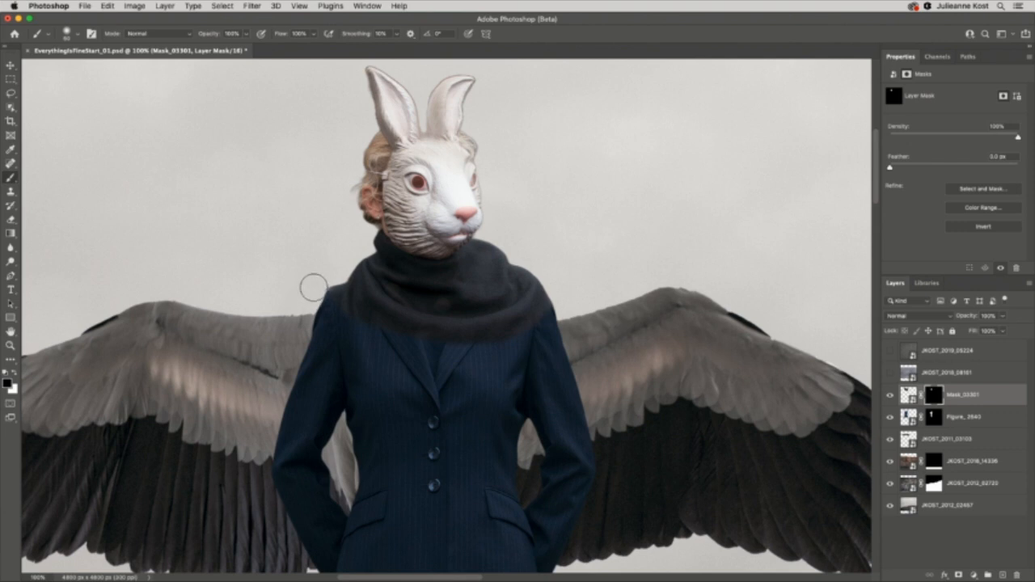
mouse_move(326, 282)
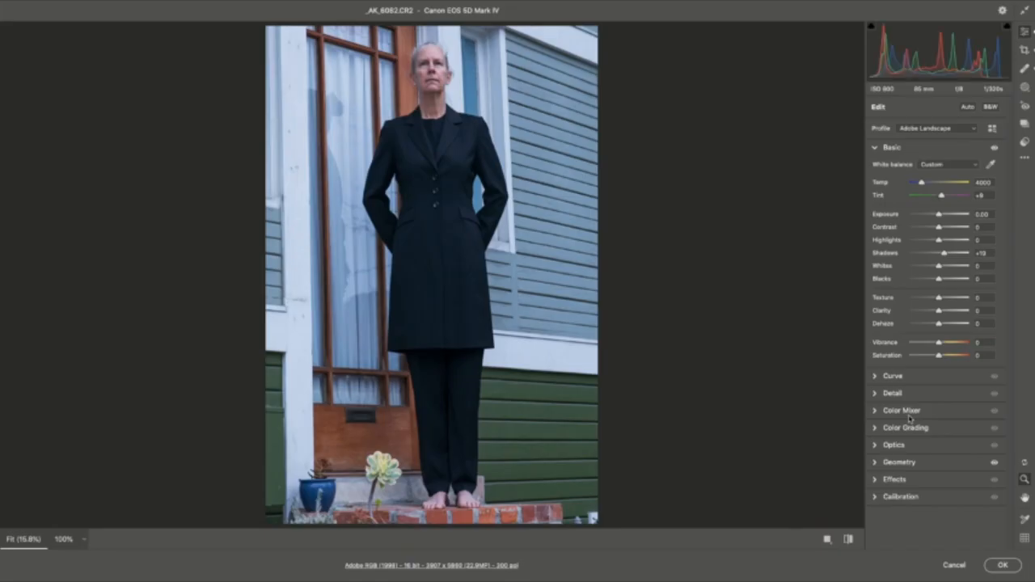
mouse_move(938, 364)
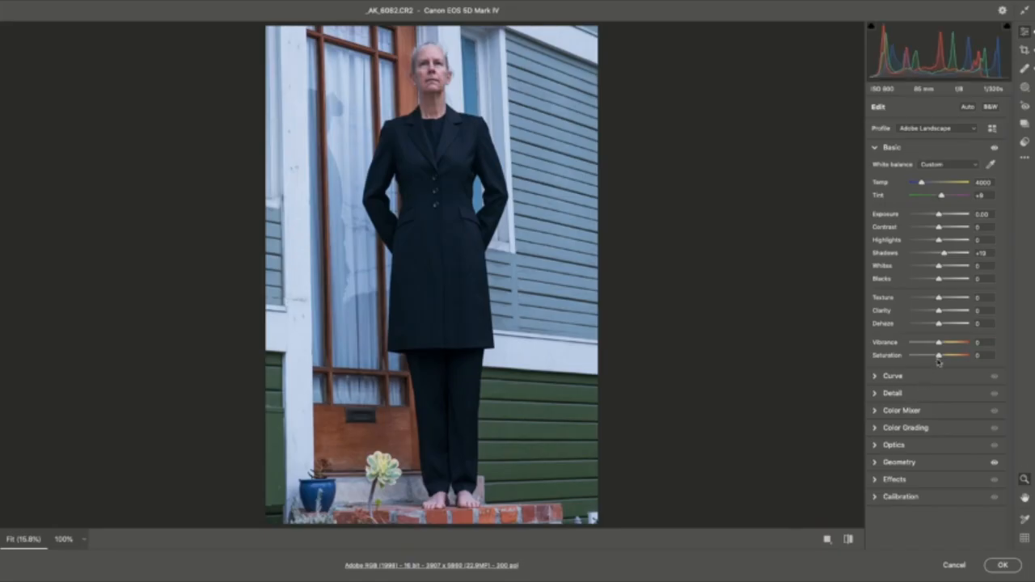
Lower Saturation in Camera Raw to mute the figure photo's blue tones.
left_click_drag(938, 355, 910, 355)
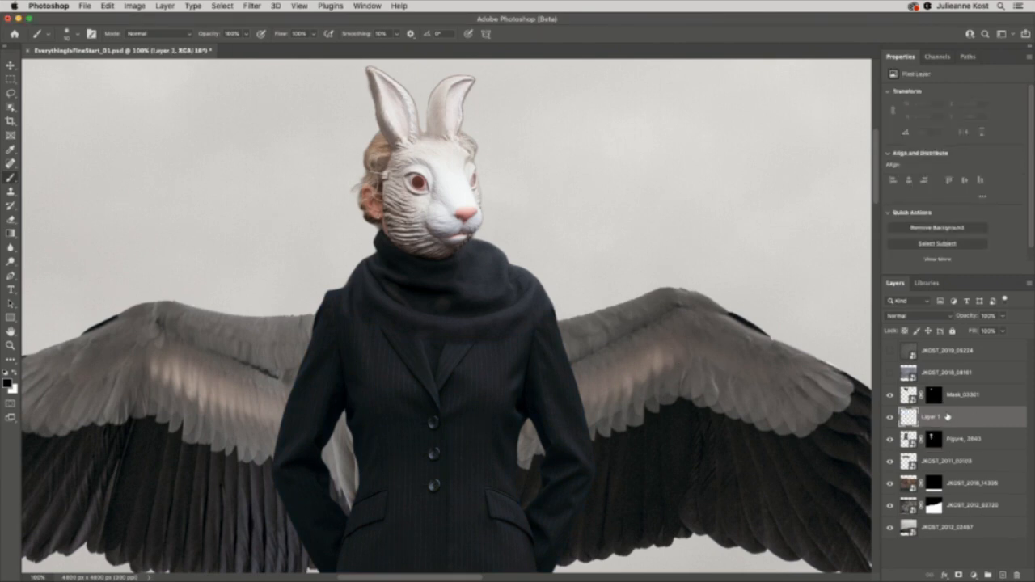
Rename the new empty layer to 'shadow' and bring up the Edit menu.
double_click(930, 418)
type("shadow")
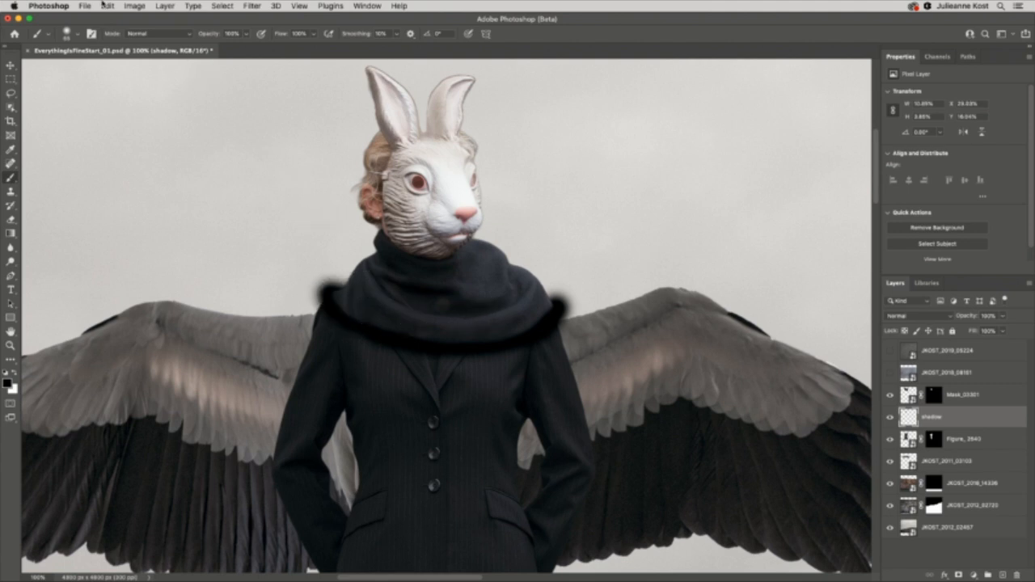
left_click(165, 6)
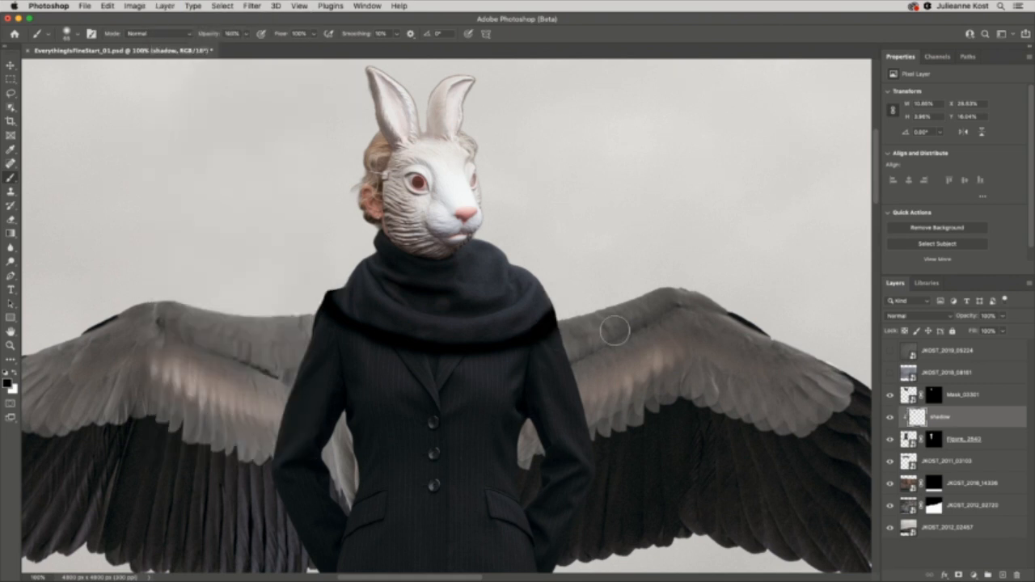
mouse_move(664, 320)
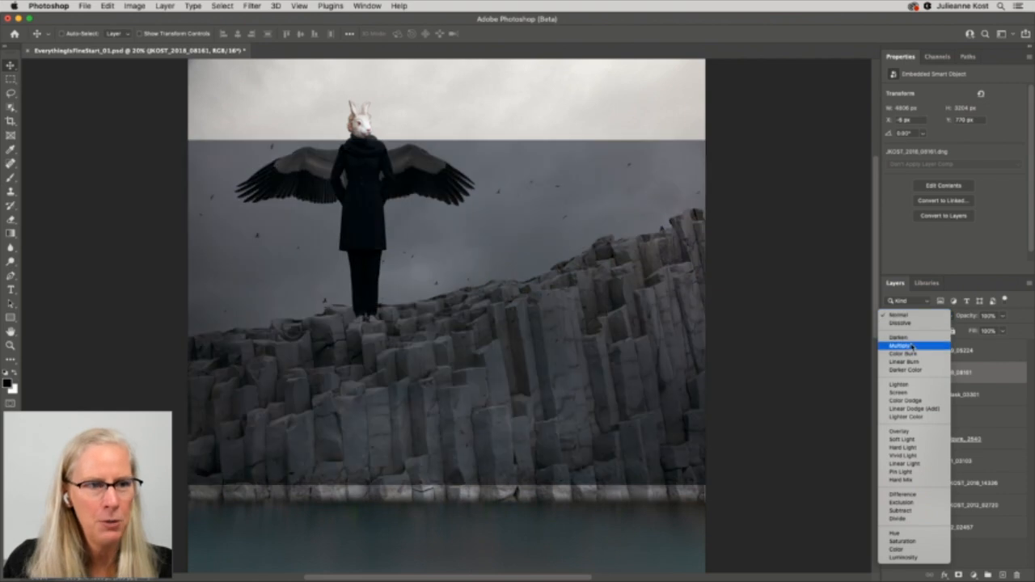
Set the sky layer to Multiply and the texture layer to Overlay.
left_click(900, 345)
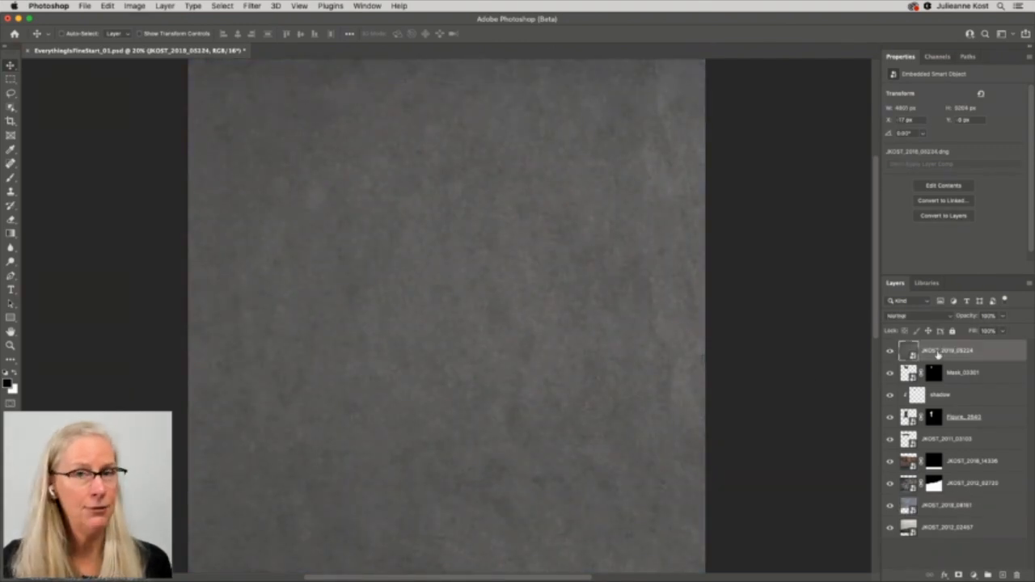
left_click(909, 312)
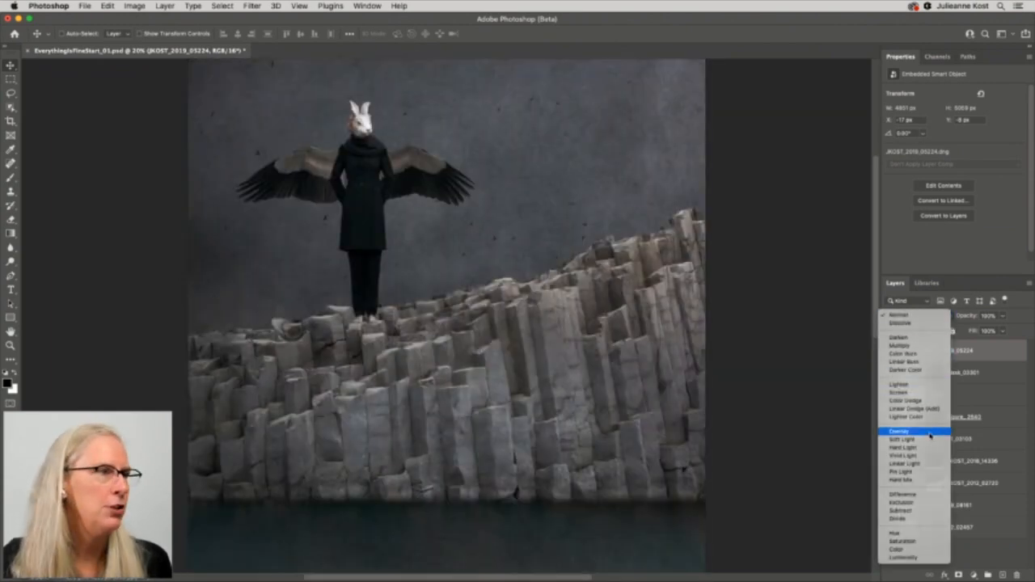
left_click(898, 430)
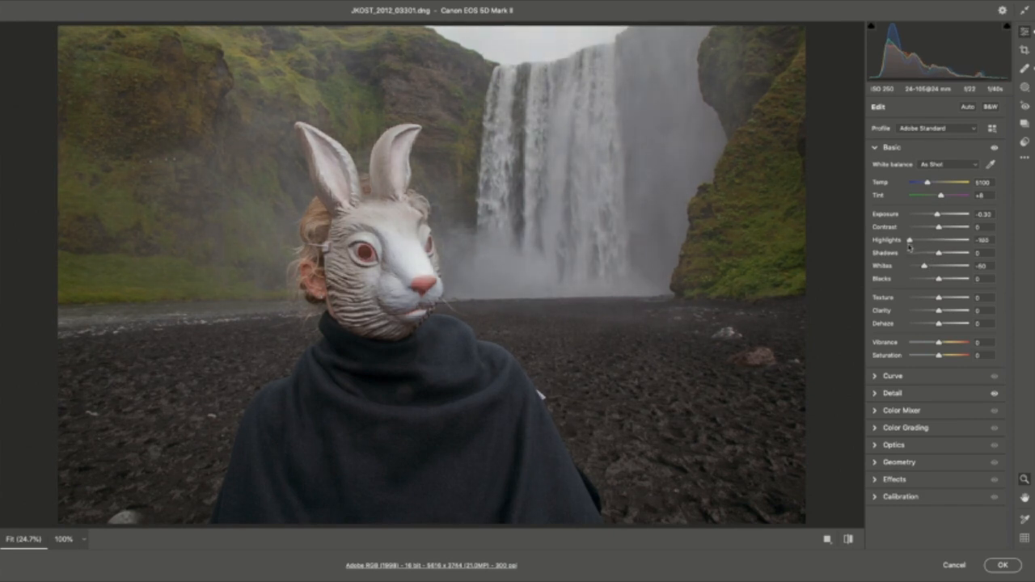
Start a new local adjustment mask in Camera Raw's Masking panel.
left_click(1023, 113)
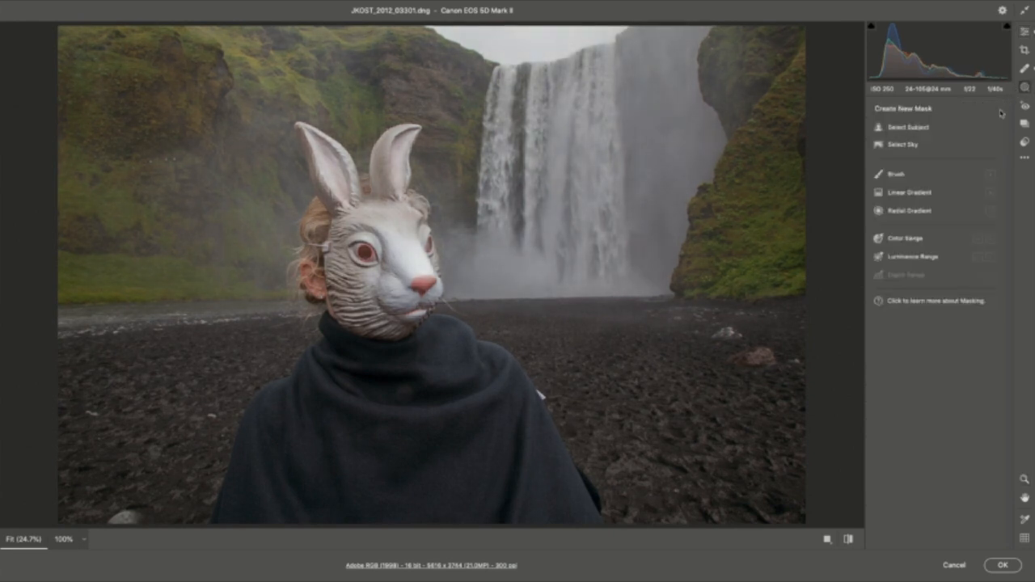
left_click(883, 173)
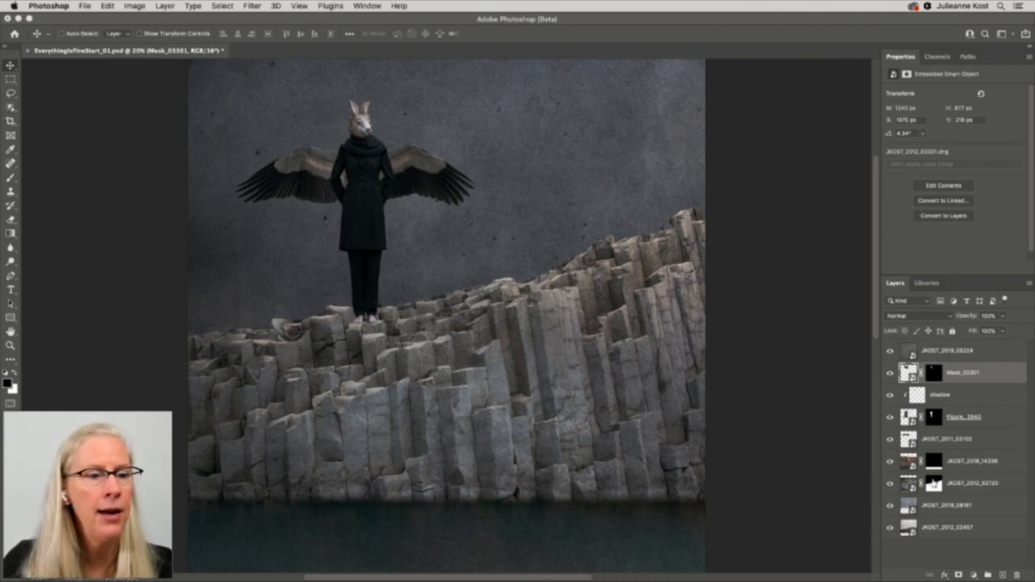
Delete the old layer mask from the JKOST_2012_02720 basalt columns layer.
right_click(929, 483)
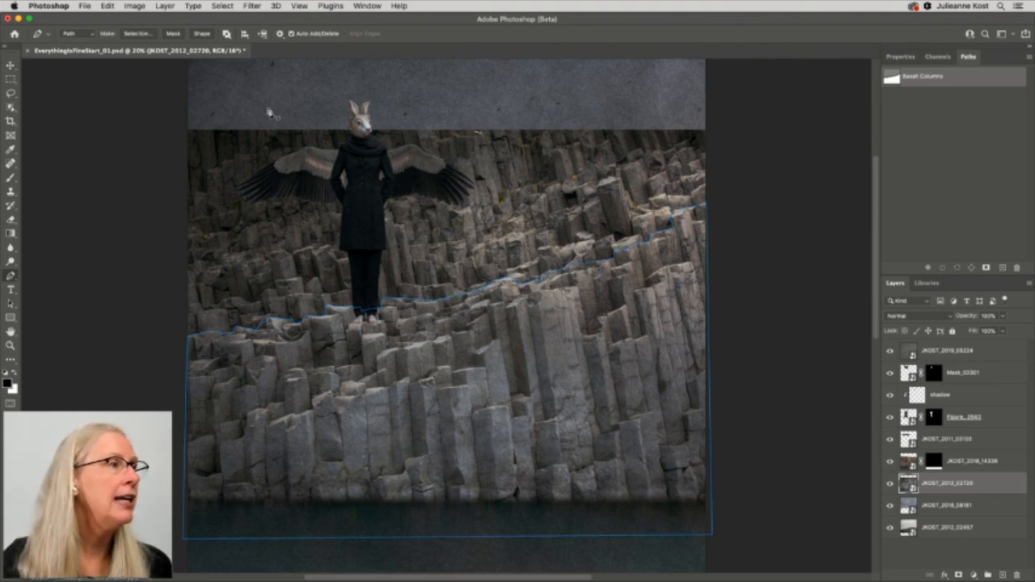
Add a vector mask from the current Basalt Columns path, feathered about 1.8 px.
left_click(165, 6)
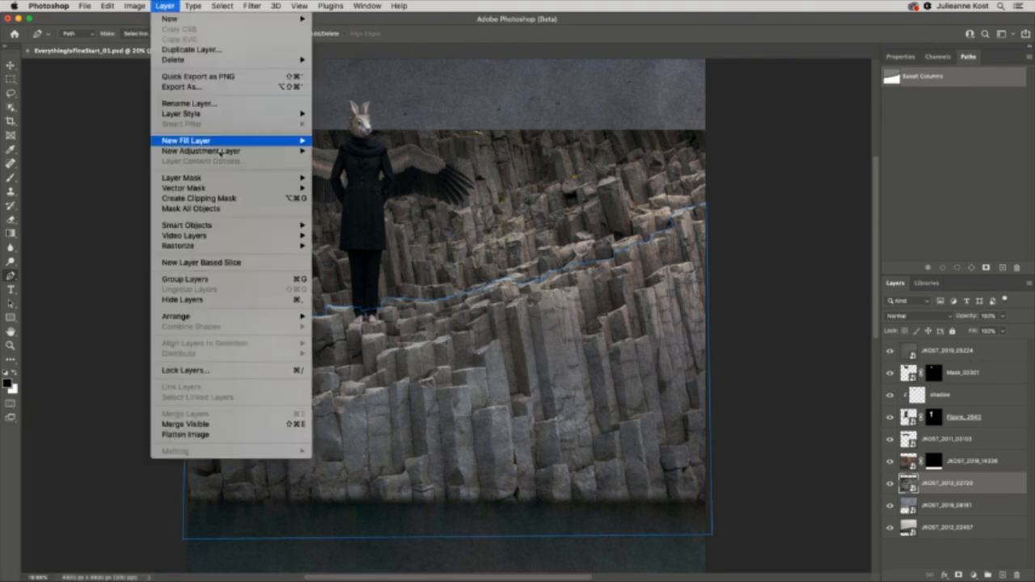
mouse_move(185, 187)
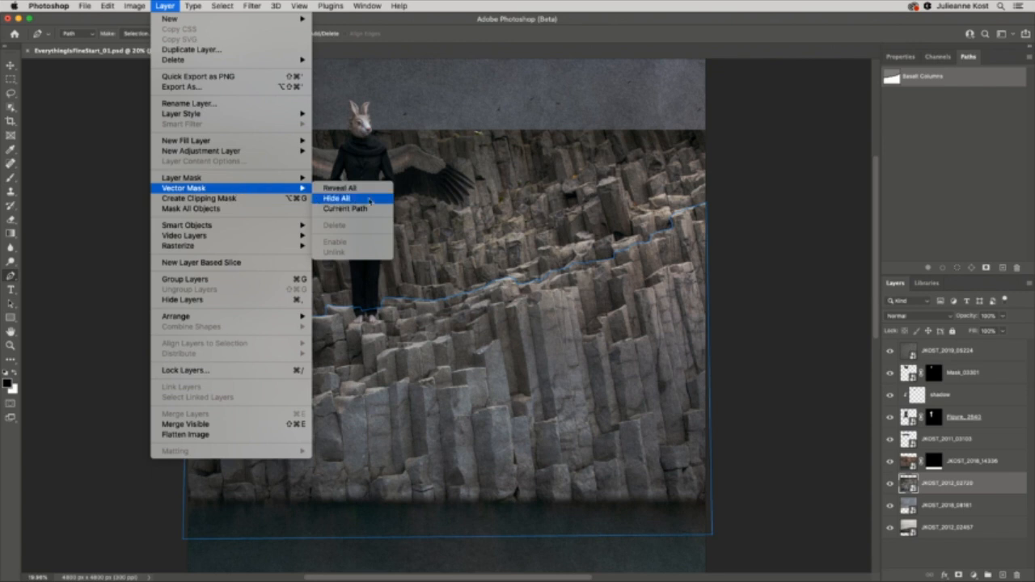
left_click(338, 198)
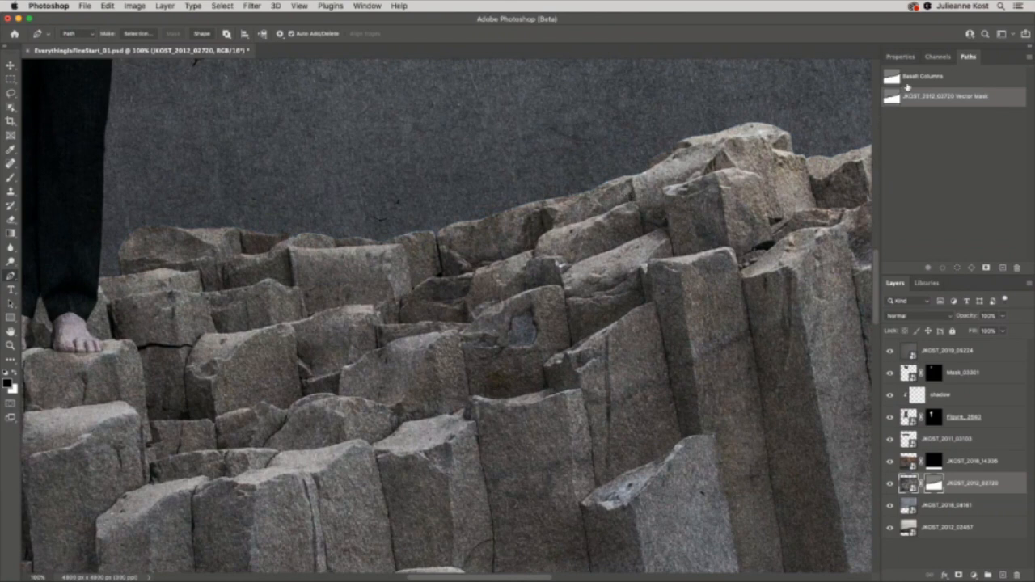
left_click(900, 56)
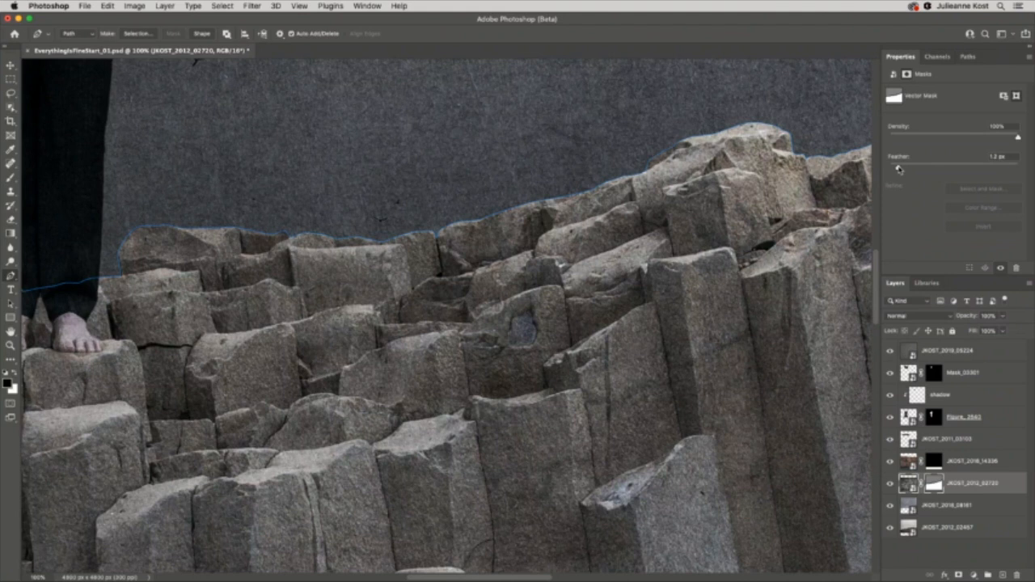
left_click_drag(900, 167, 902, 168)
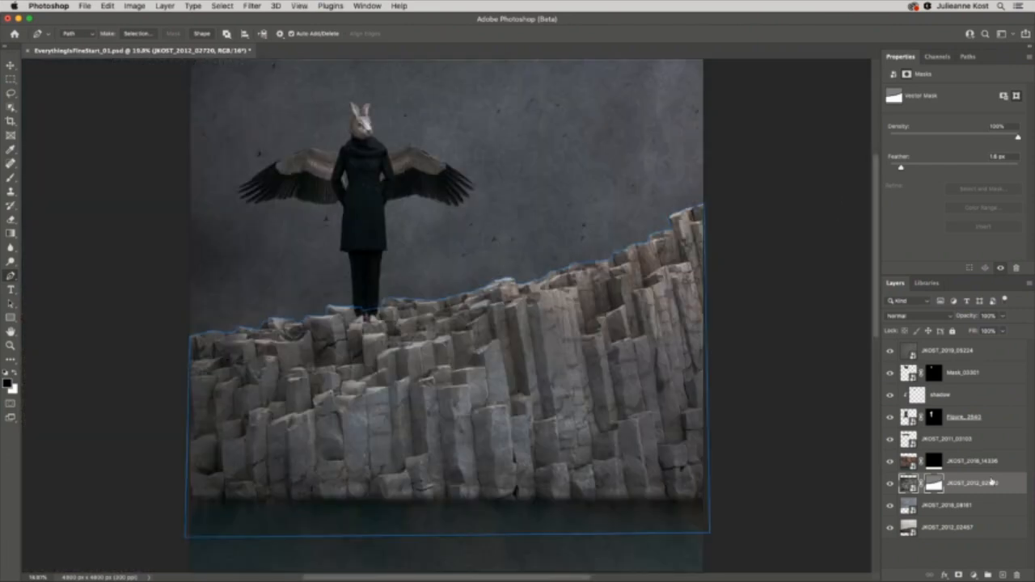
mouse_move(994, 480)
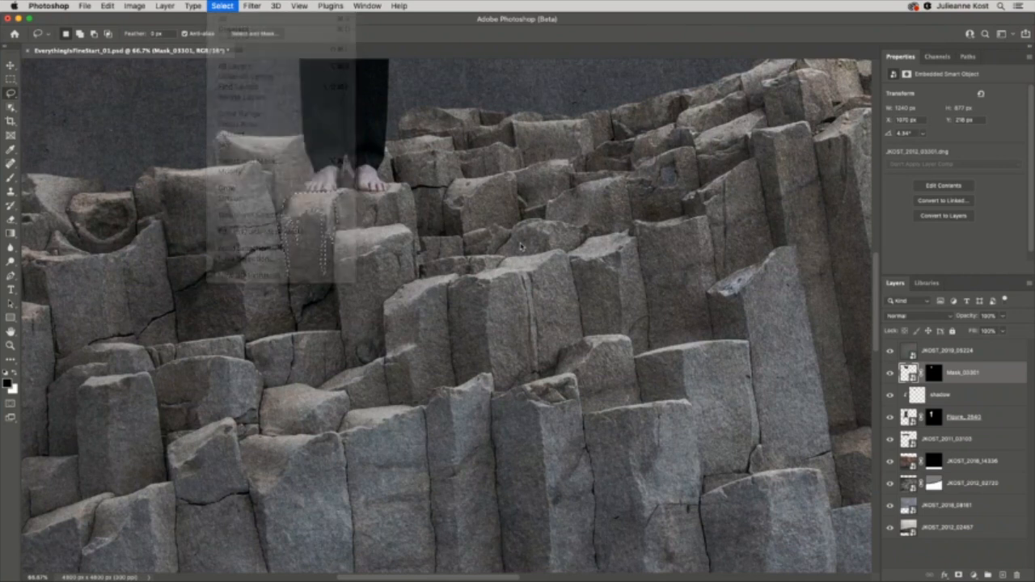
Load the wet rocks channel as a selection from the Channels panel.
left_click(219, 6)
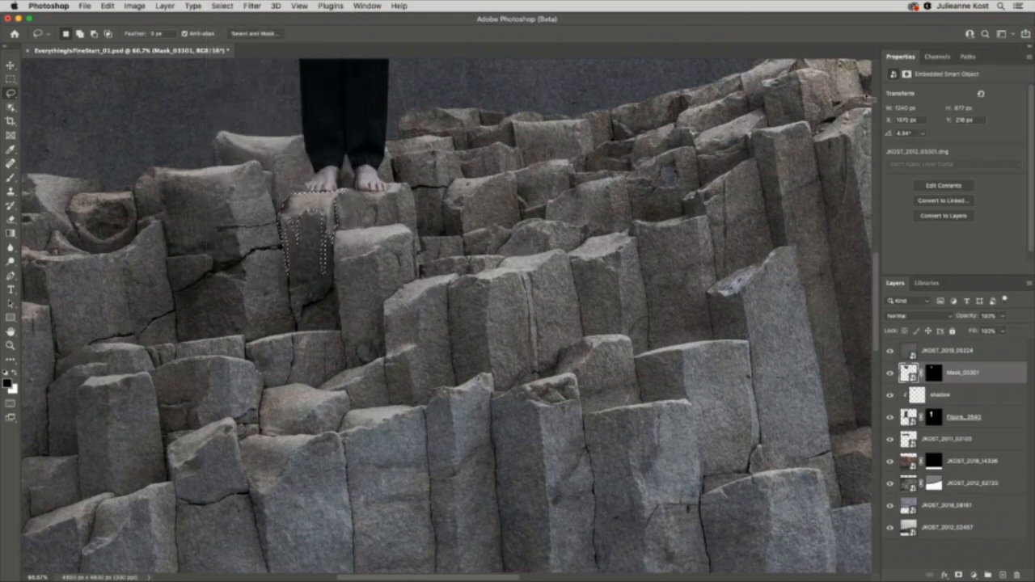
left_click(928, 56)
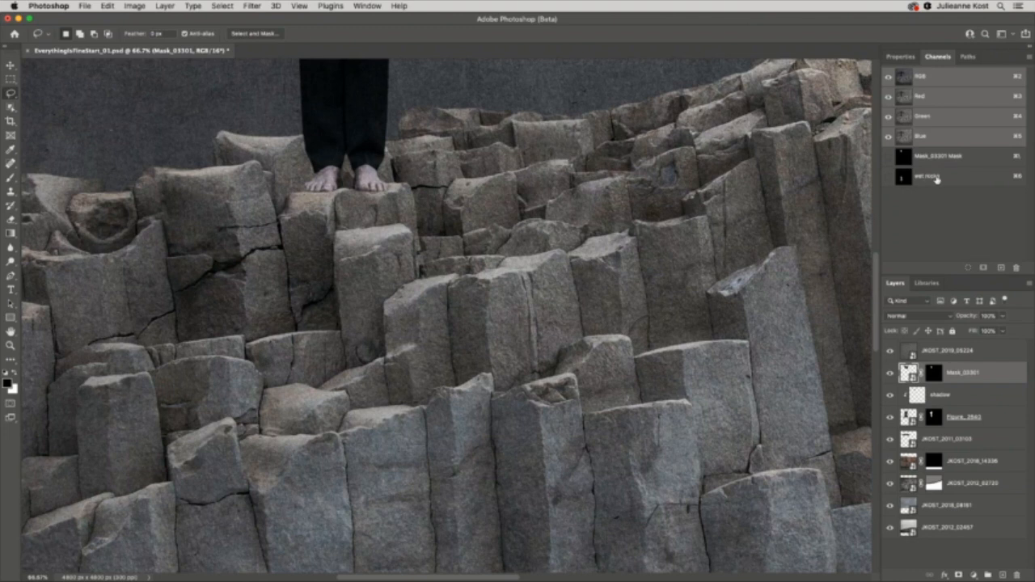
mouse_move(945, 178)
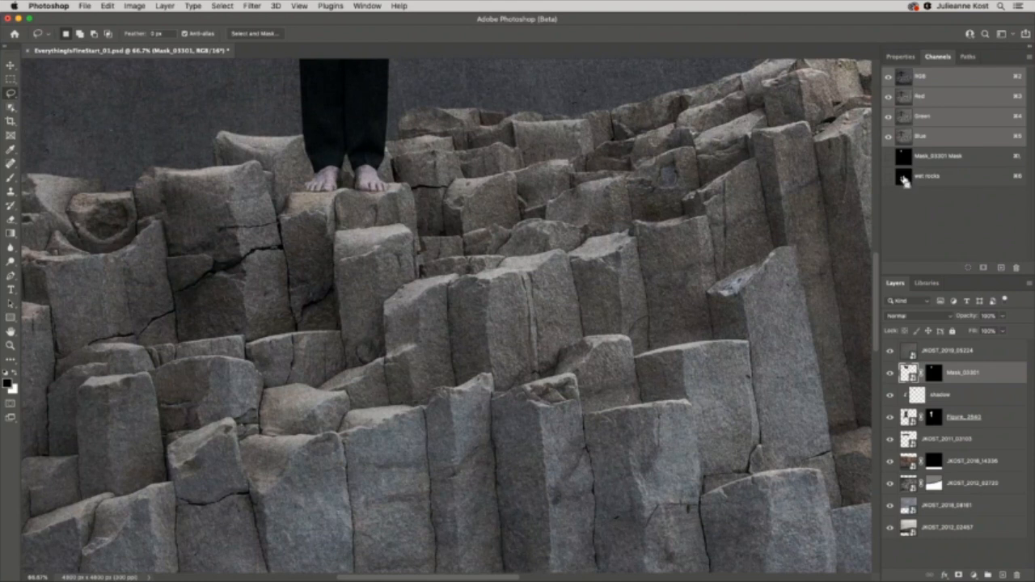
left_click(905, 174)
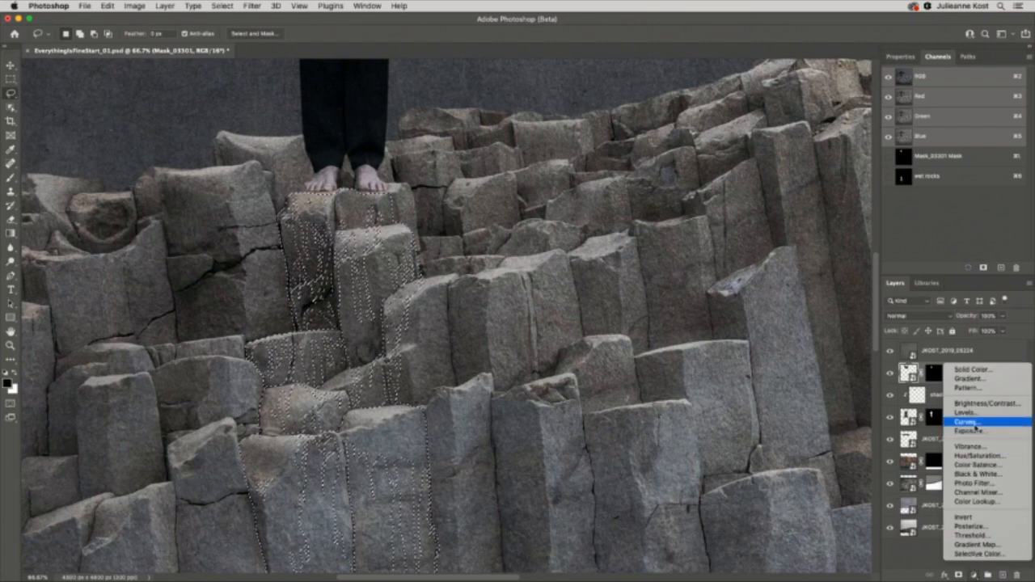
Add a Curves adjustment to the stain selection and raise the Red curve for a reddish-brown tint.
left_click(976, 427)
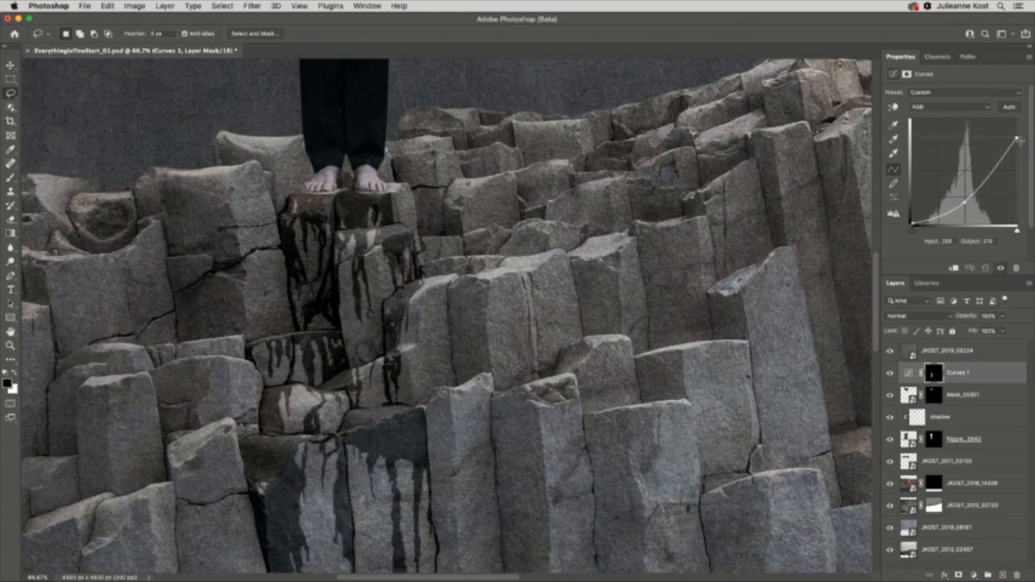
left_click(950, 106)
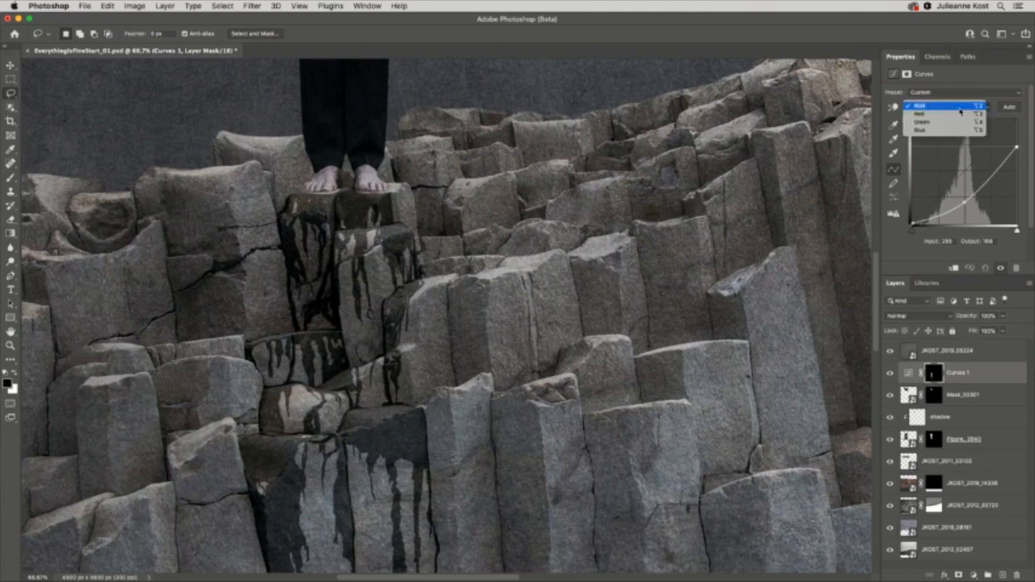
left_click(942, 111)
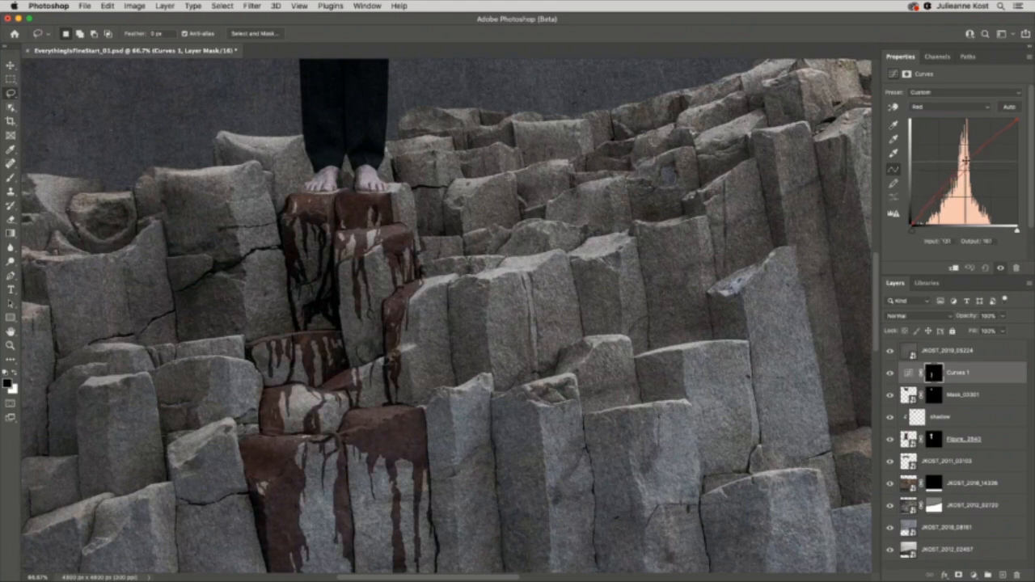
left_click_drag(966, 168, 968, 164)
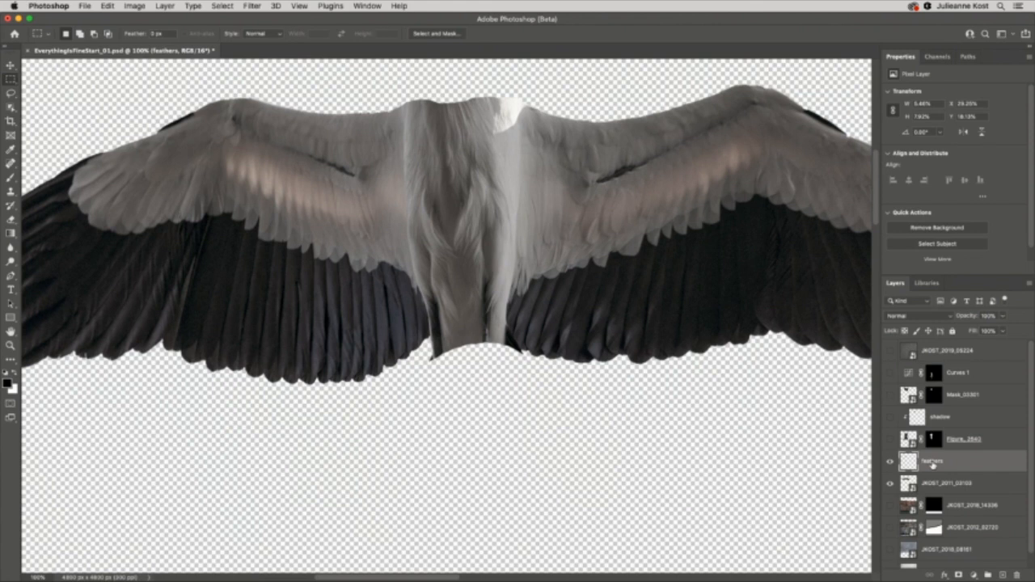
Show all layers again and give the feathers layer a black, concealing layer mask.
left_click(891, 461)
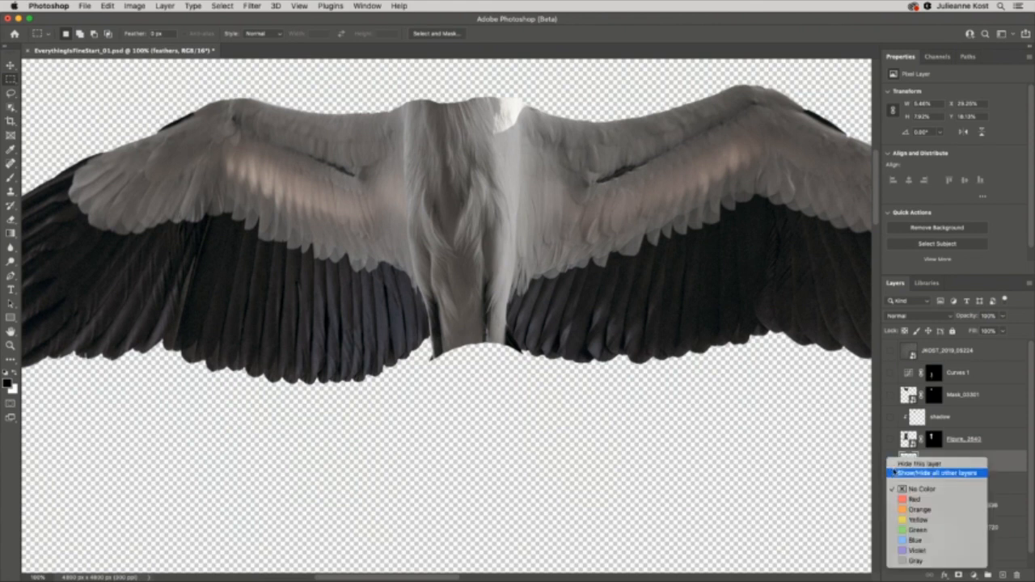
left_click(922, 473)
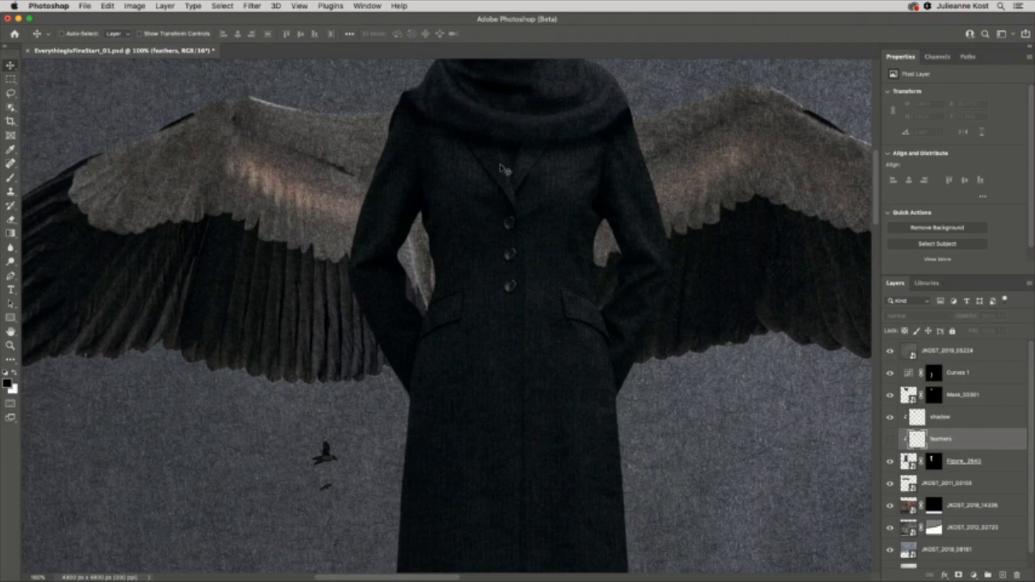
left_click(11, 93)
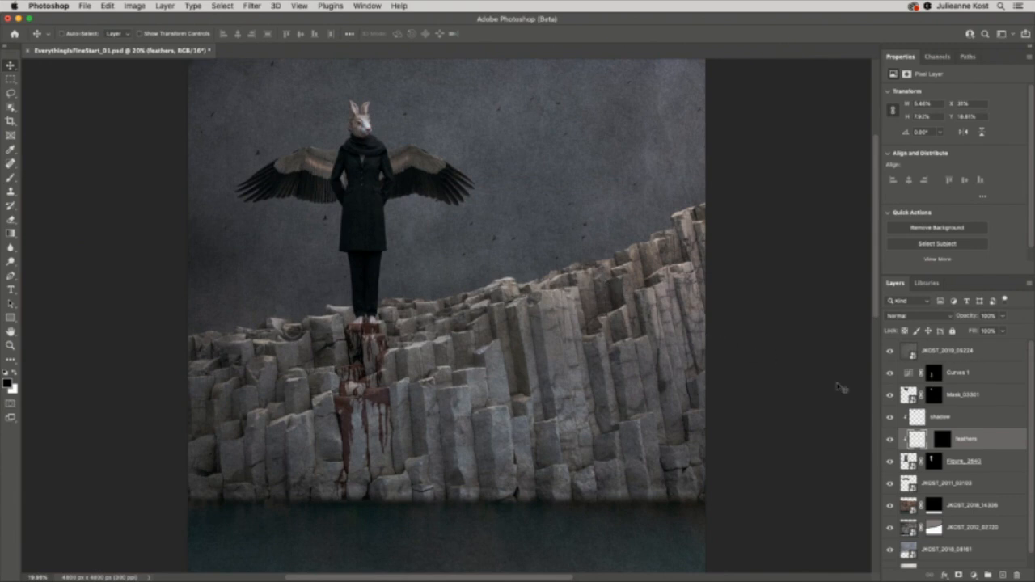
left_click(890, 439)
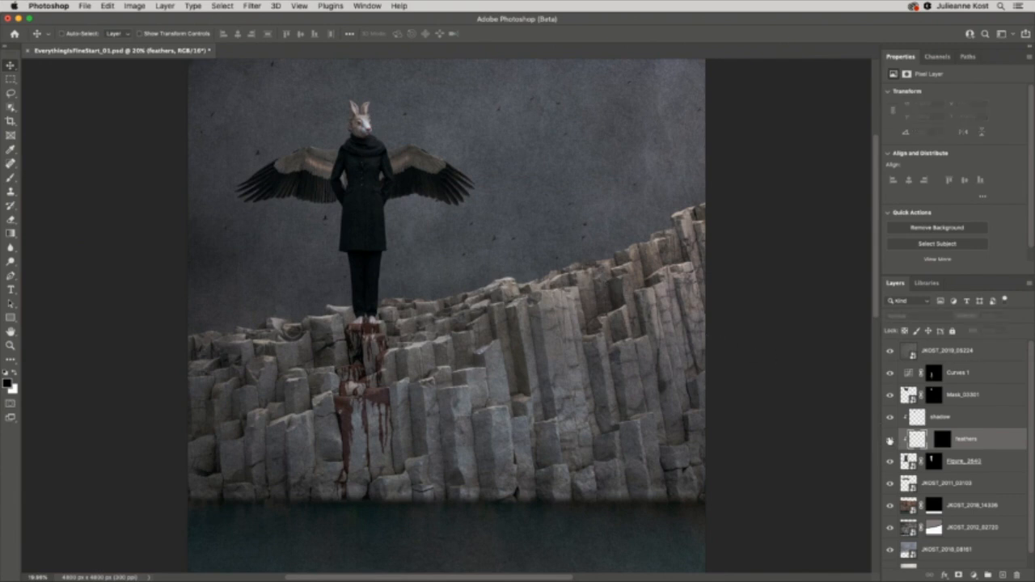